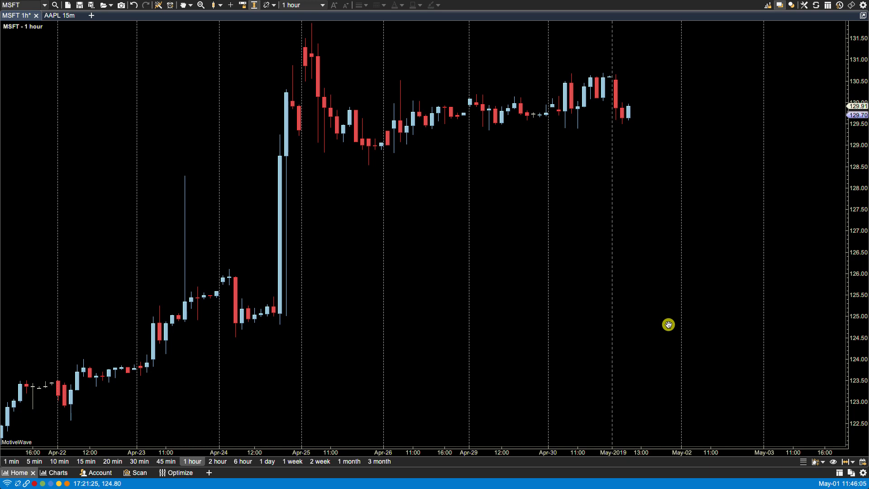
pyautogui.moveTo(411, 306)
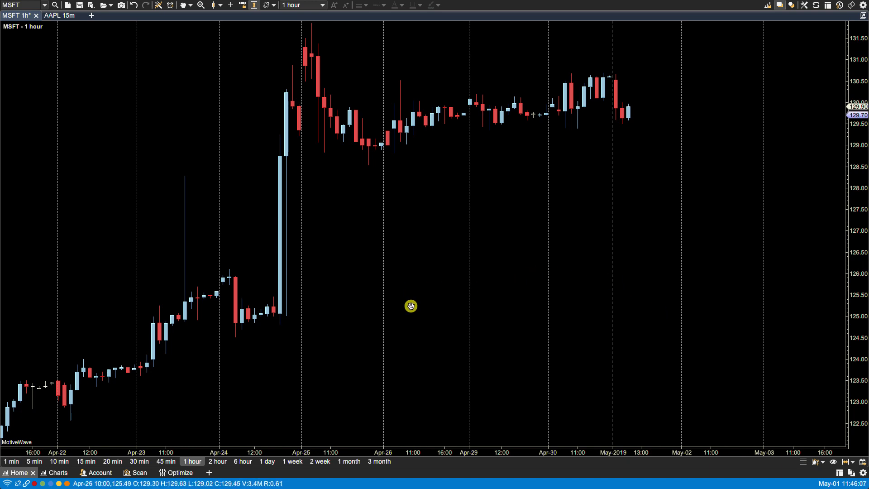
pyautogui.moveTo(509, 233)
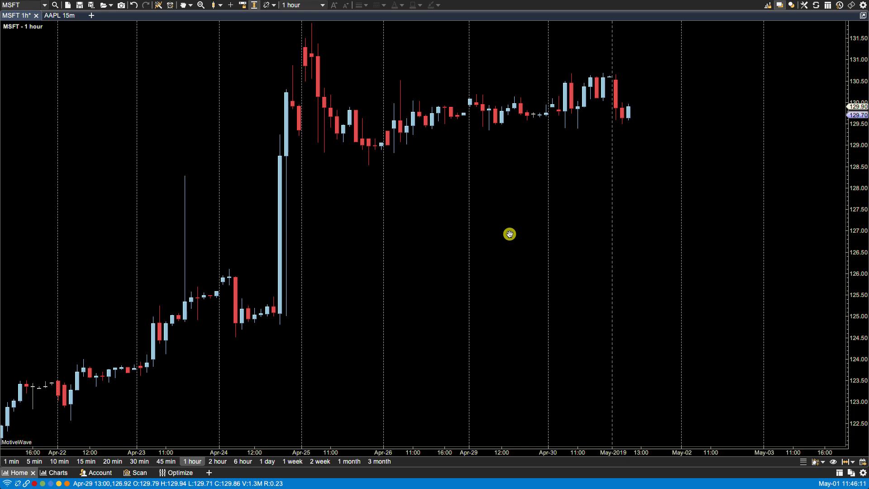
pyautogui.moveTo(498, 184)
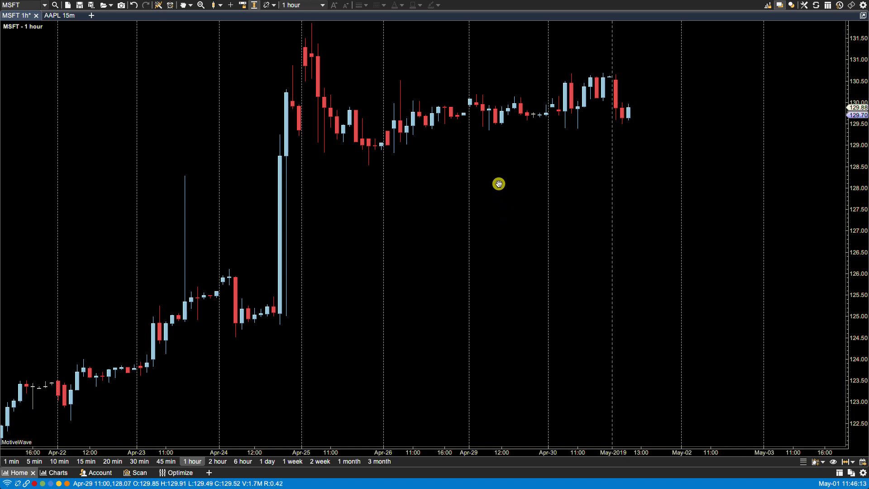
# In Chart Settings > Scaling, turn off price-only auto scaling so the axis spans about 125–134.5
pyautogui.rightClick(498, 184)
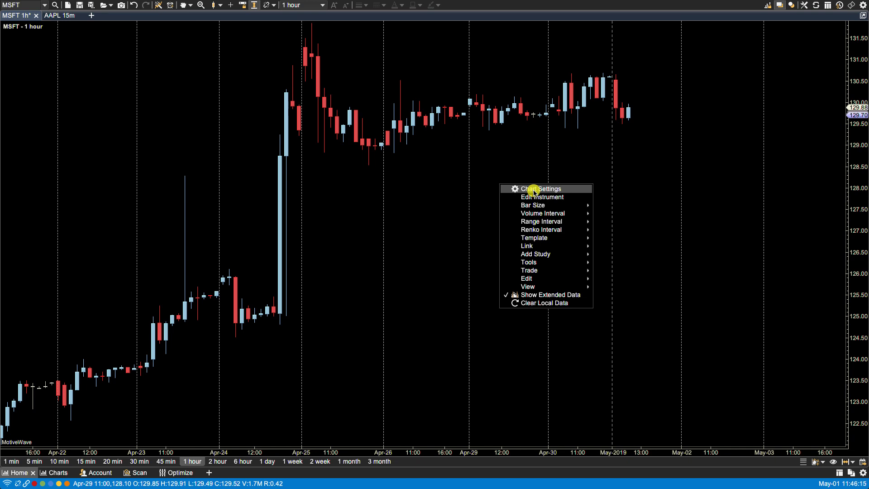
pyautogui.click(542, 189)
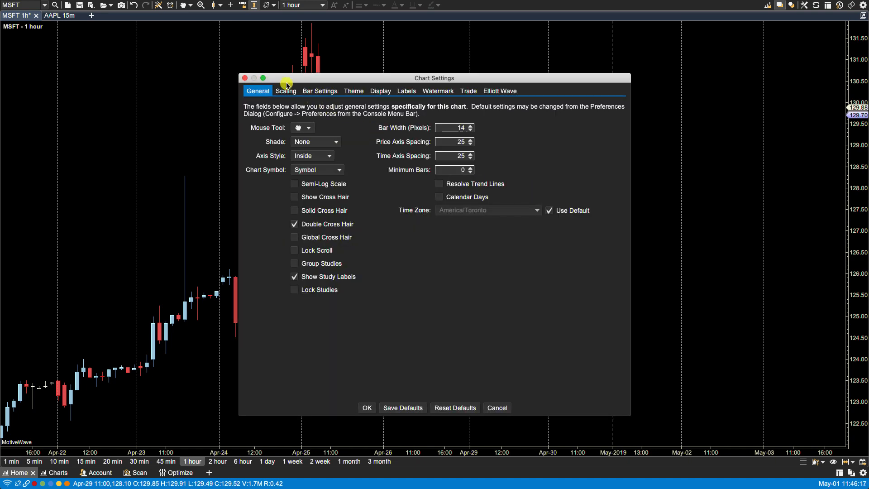
pyautogui.click(285, 90)
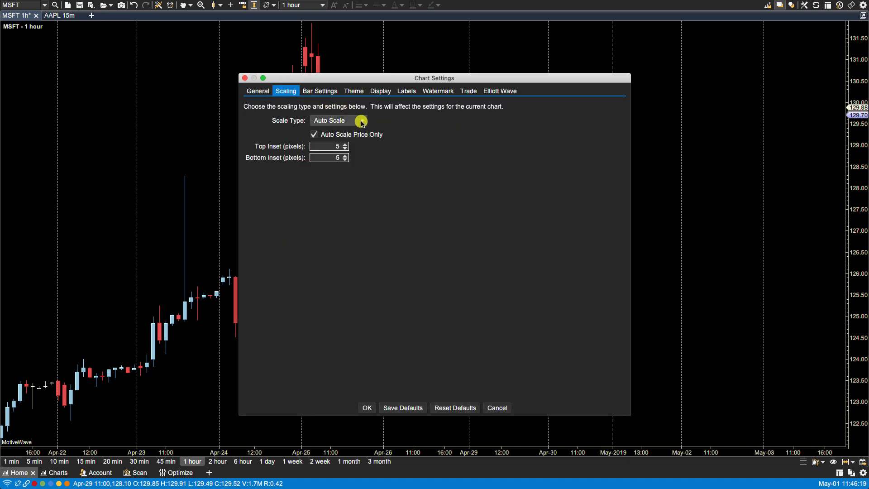
pyautogui.click(338, 121)
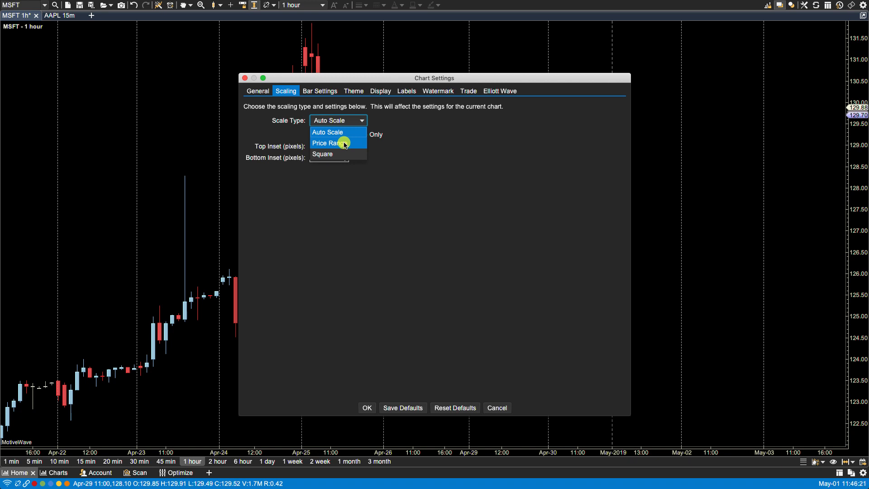
pyautogui.click(327, 133)
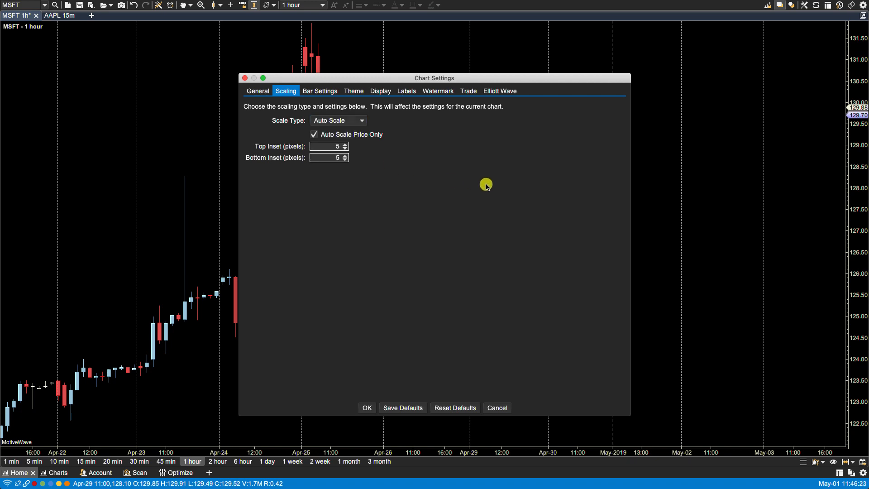
pyautogui.moveTo(400, 304)
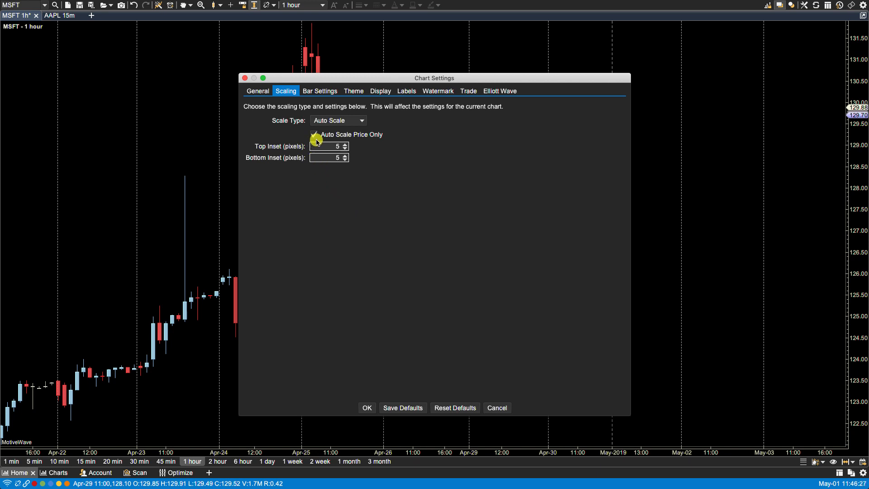
pyautogui.click(314, 134)
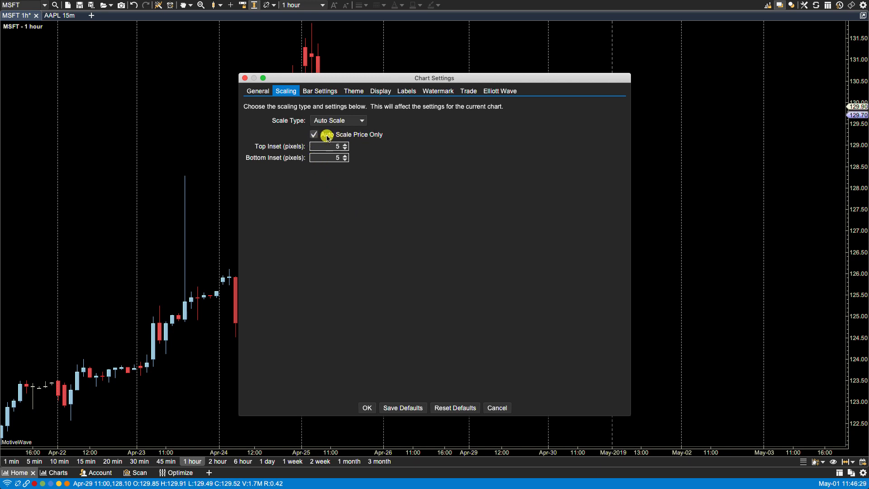
pyautogui.click(366, 407)
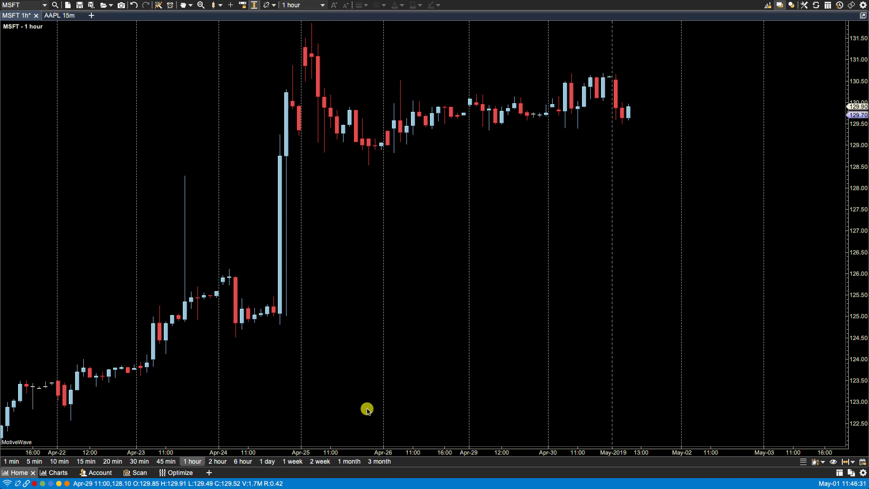
pyautogui.moveTo(478, 201)
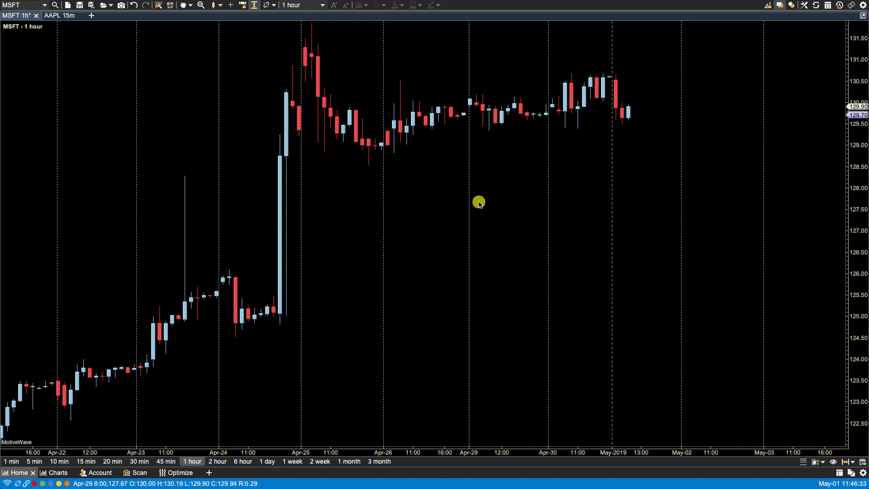
pyautogui.moveTo(442, 167)
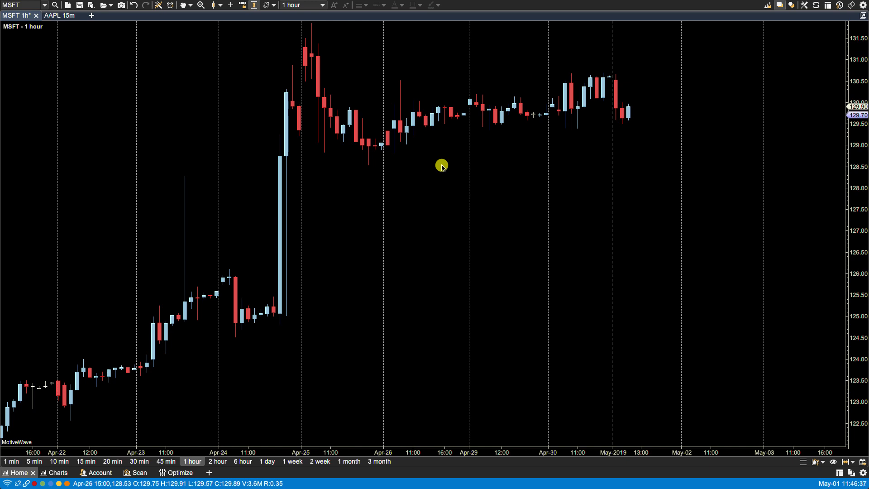
pyautogui.moveTo(424, 412)
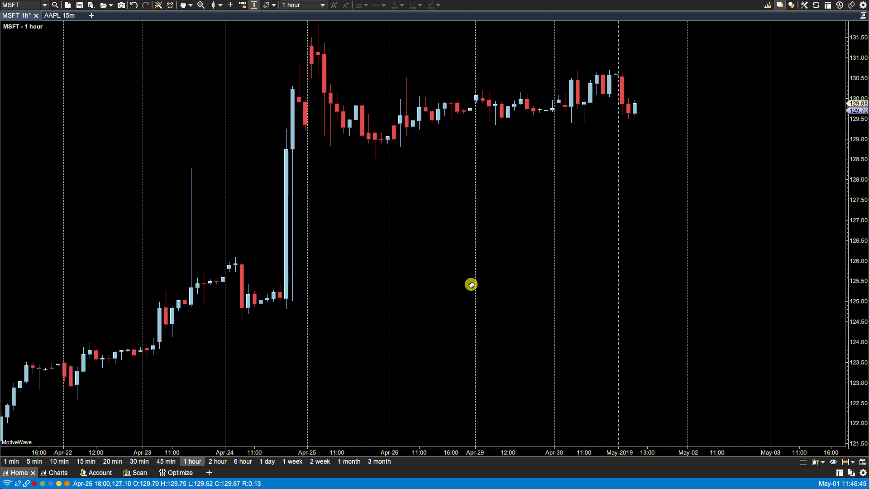
pyautogui.moveTo(294, 89)
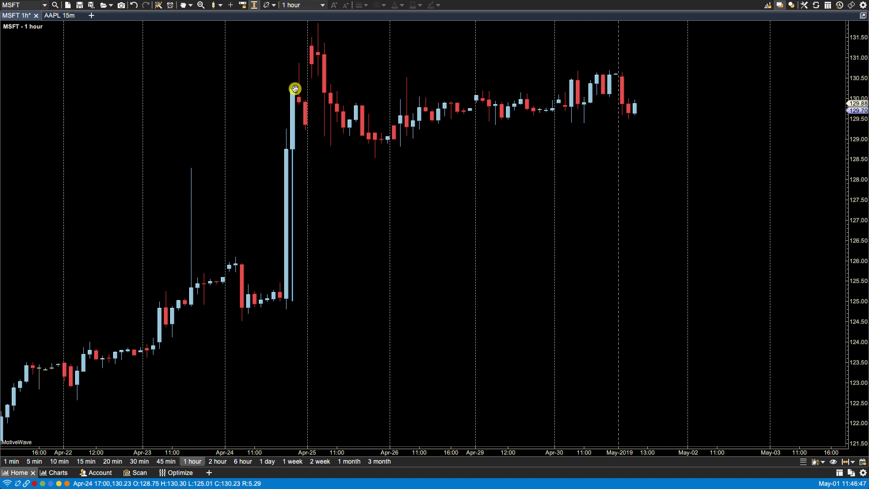
pyautogui.moveTo(255, 7)
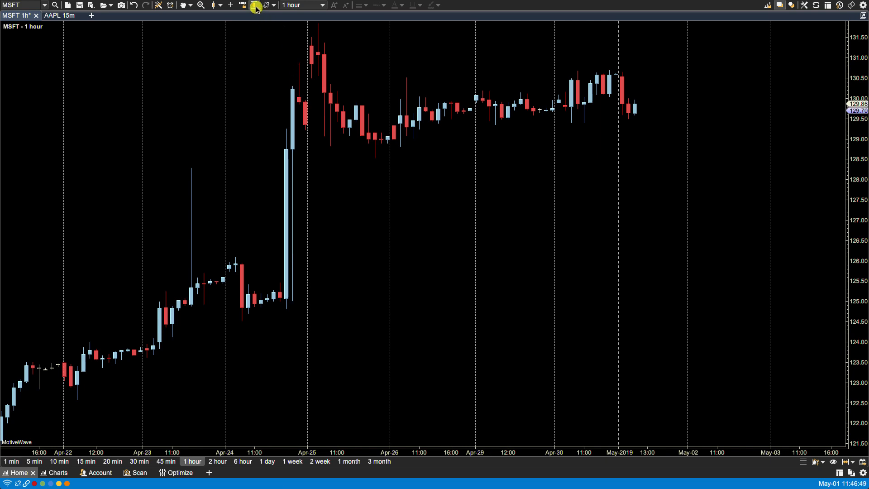
pyautogui.moveTo(256, 5)
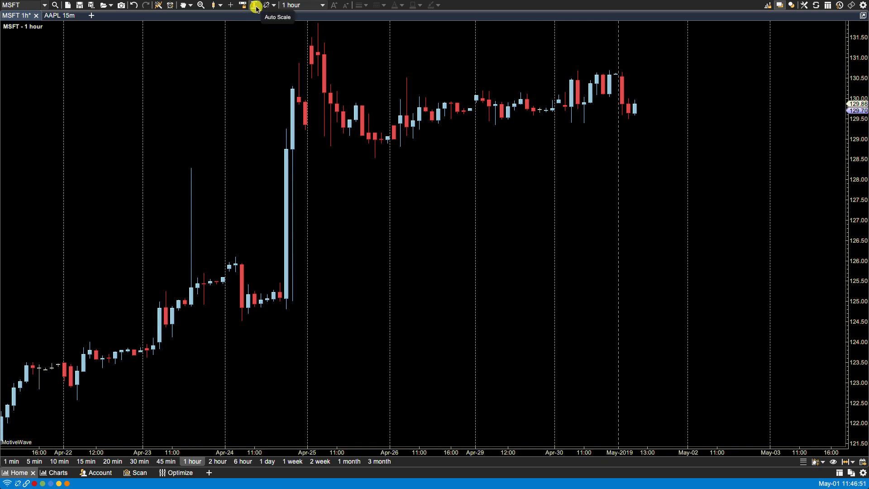
pyautogui.moveTo(409, 201)
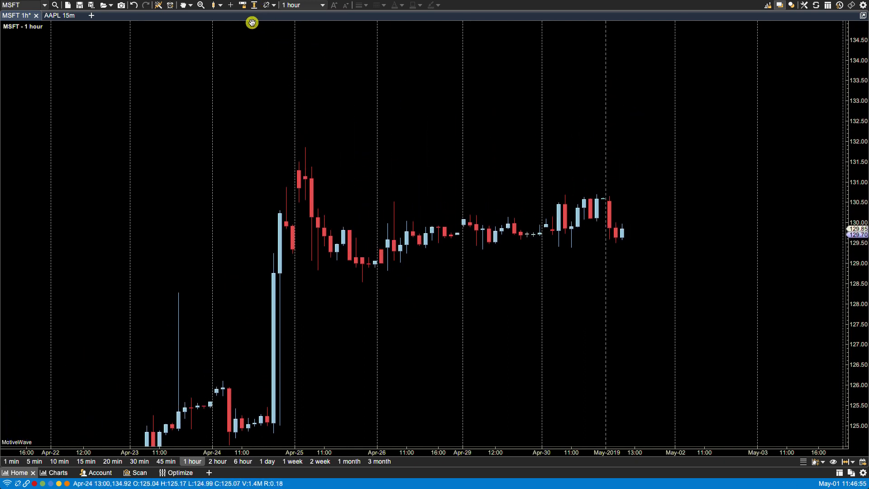
# Select the Line drawing tool to draw a rising trend line above the candles
pyautogui.click(192, 4)
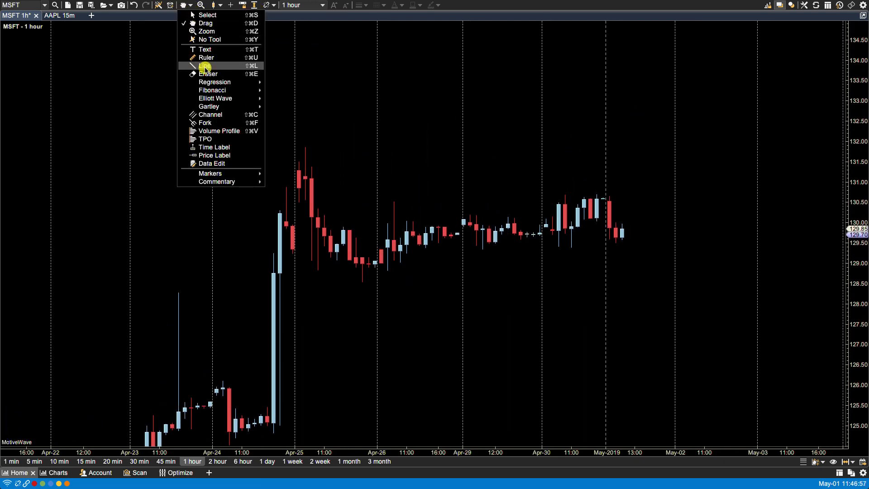
pyautogui.click(205, 66)
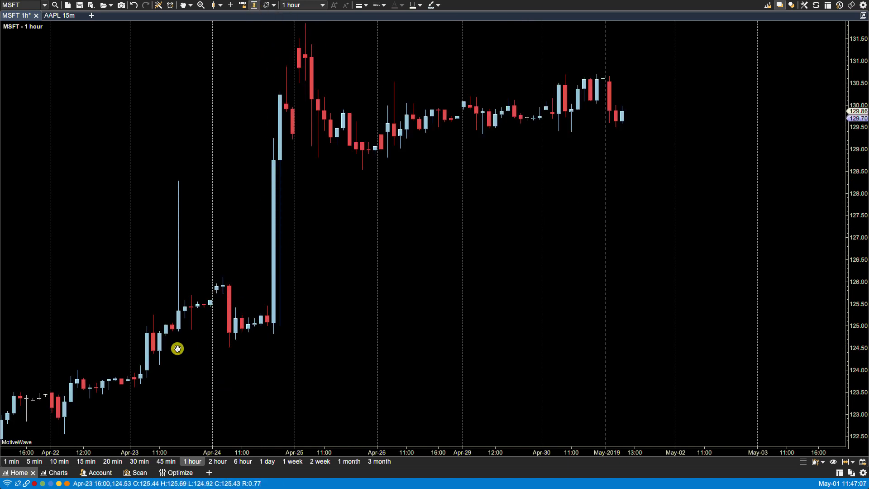
pyautogui.moveTo(603, 103)
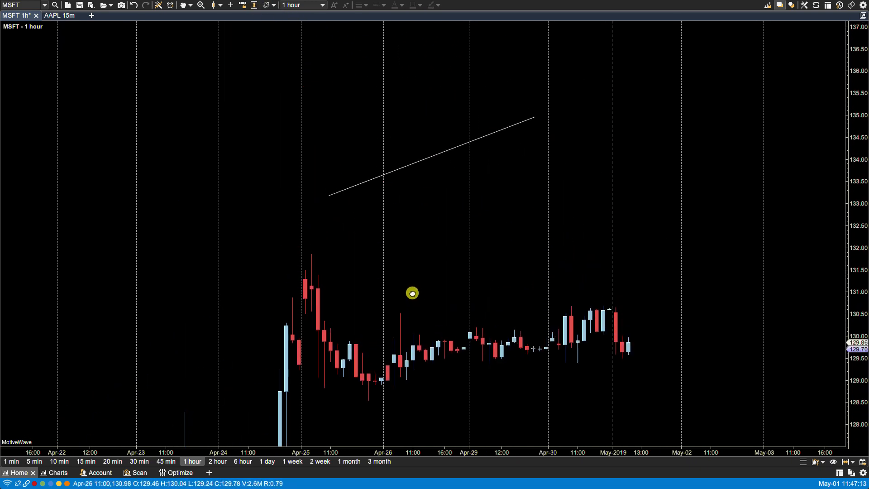
# Set Scale Type to Auto Scale with Auto Scale Price Only unchecked, fitting the trend line
pyautogui.rightClick(453, 83)
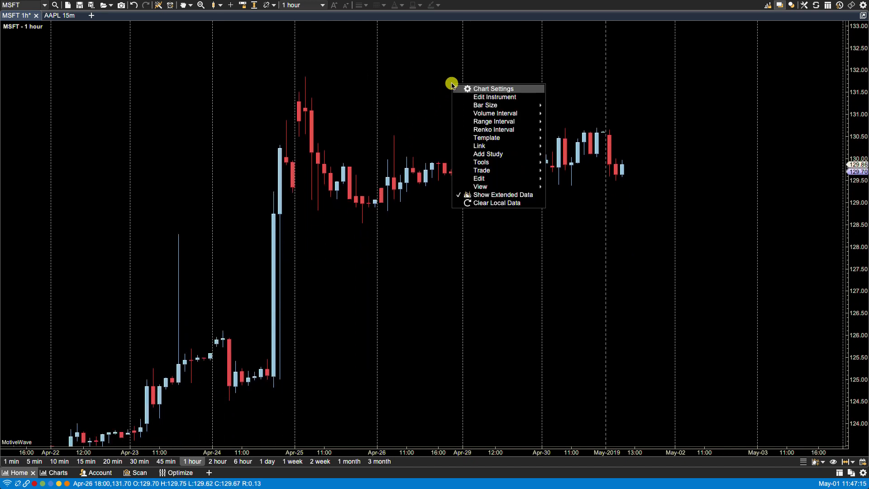
pyautogui.click(491, 88)
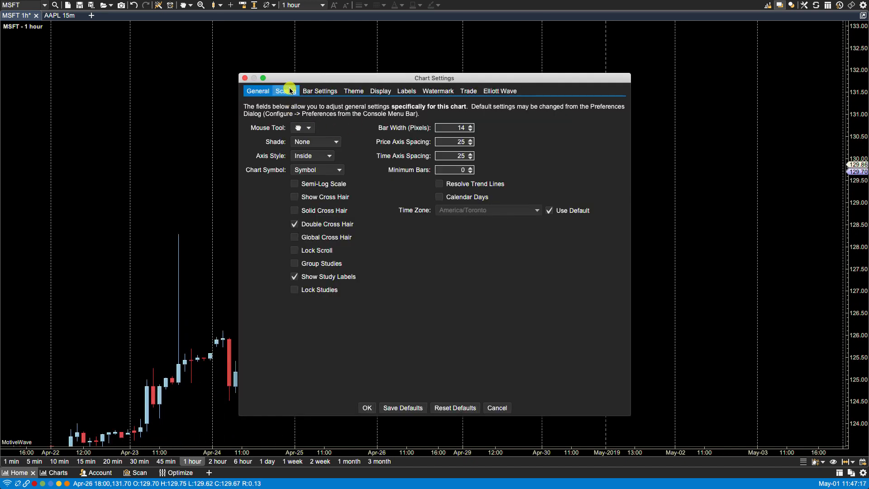
pyautogui.click(286, 91)
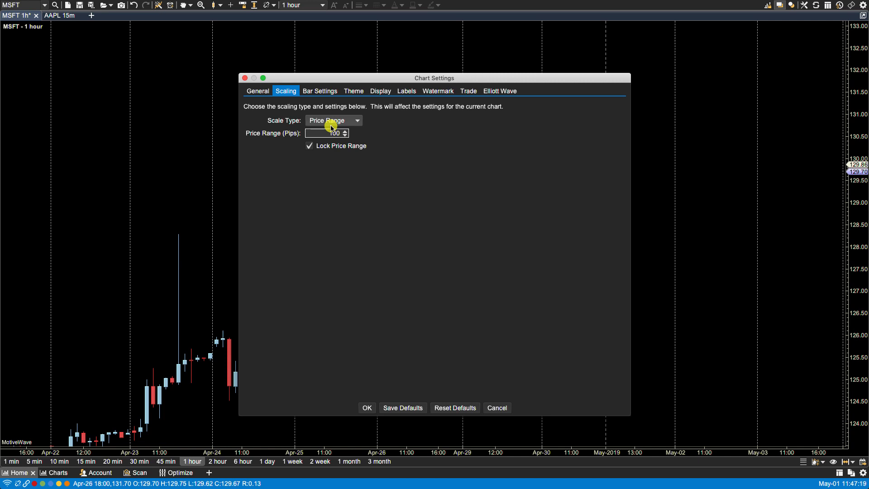
pyautogui.click(334, 121)
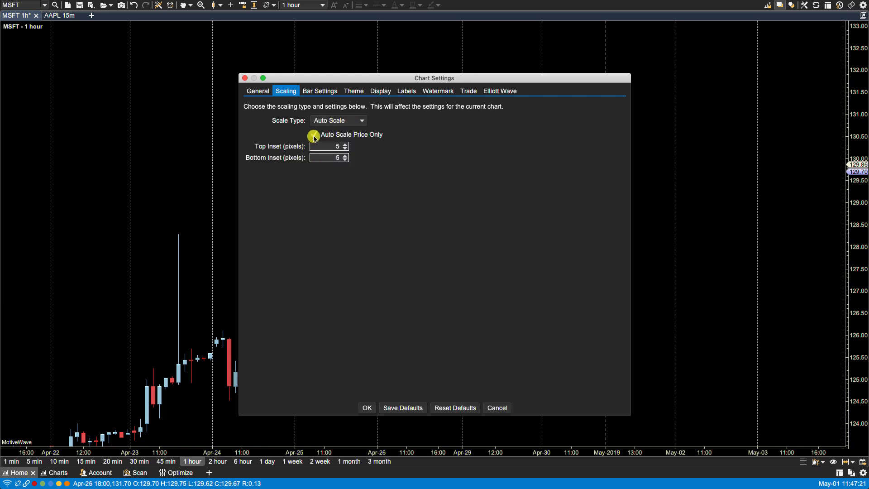
pyautogui.click(313, 134)
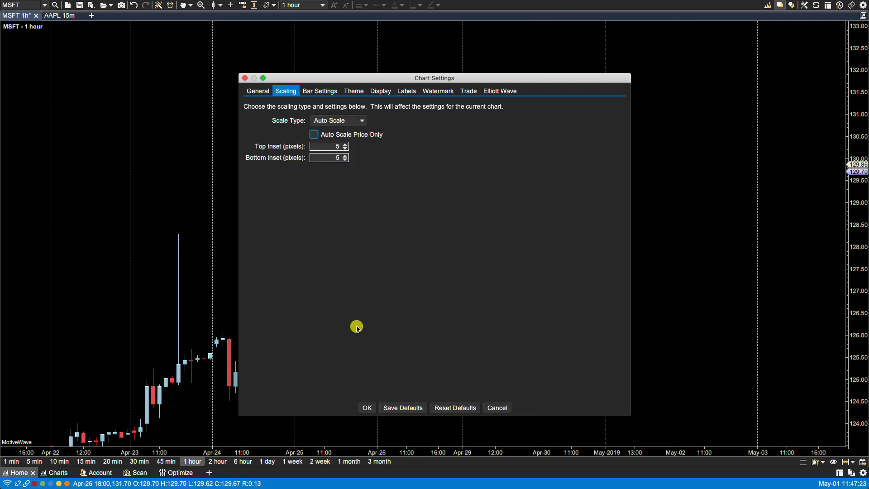
pyautogui.click(366, 407)
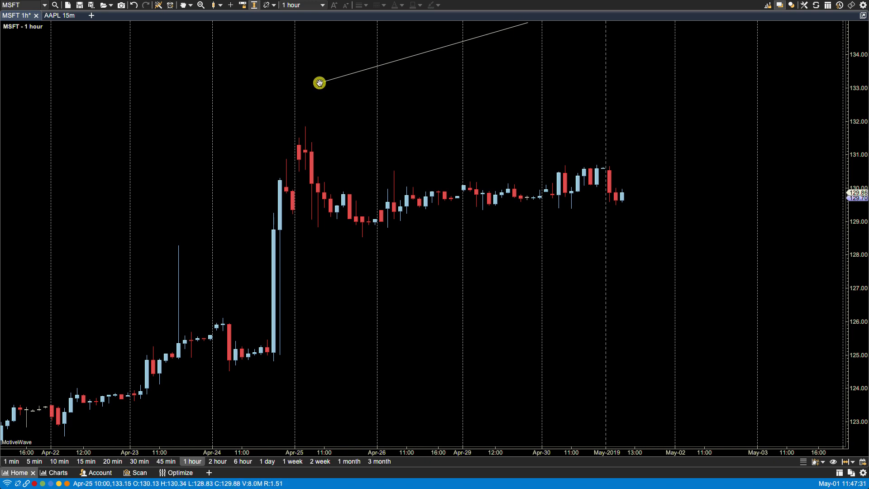
# Drag on the chart to refit the price axis to about 122.5–131.5 around the candles
pyautogui.moveTo(319, 82); pyautogui.dragTo(344, 73)
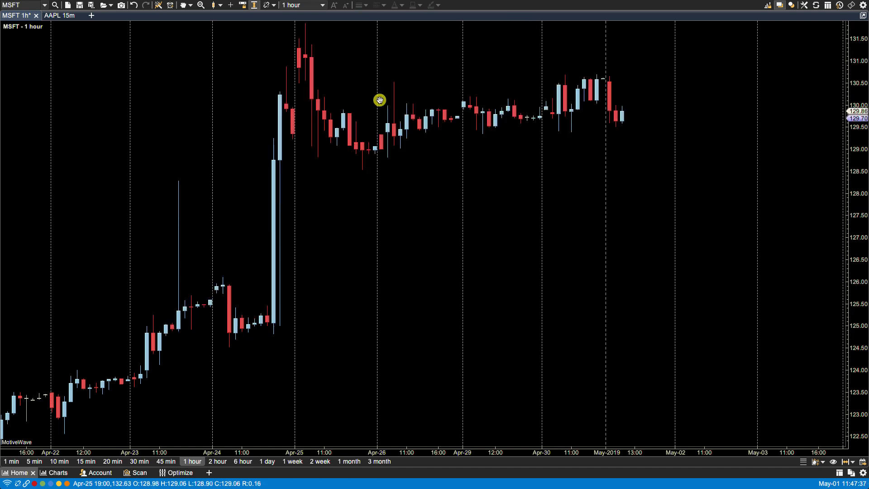
pyautogui.moveTo(433, 197)
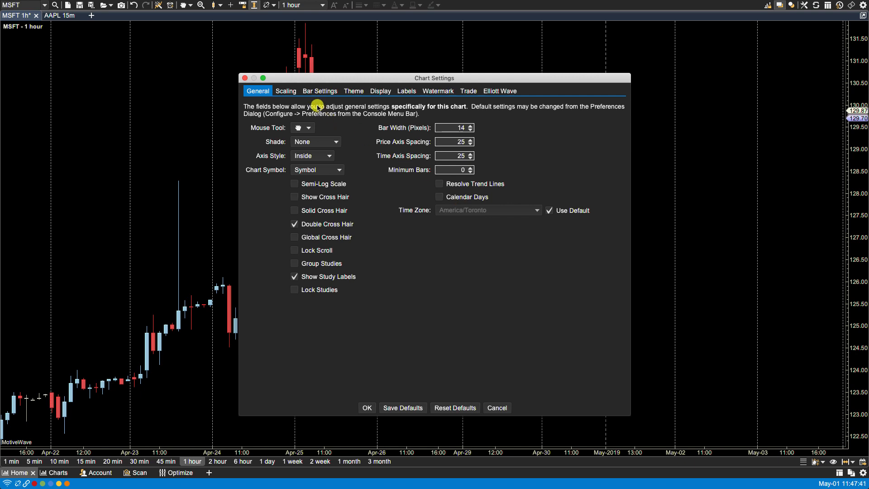
# Enable Auto Scale Price Only on the Scaling tab with 150-pixel top and bottom insets
pyautogui.click(285, 91)
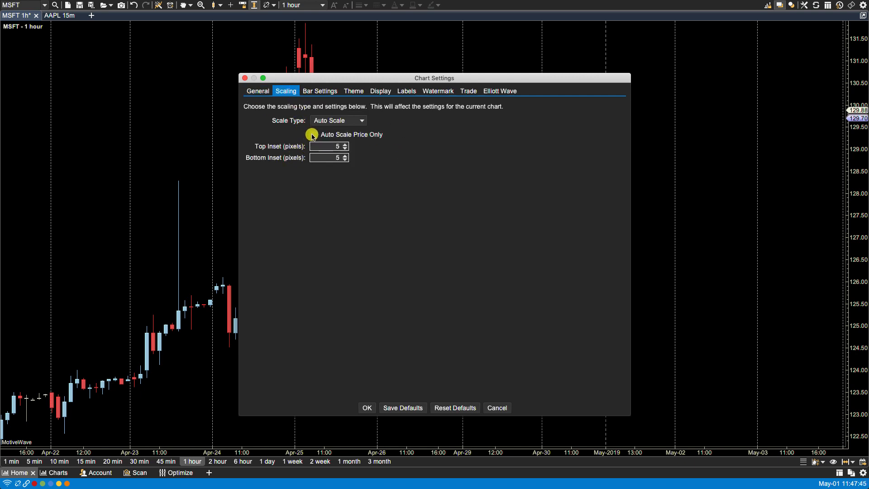
pyautogui.click(313, 134)
pyautogui.write('150')
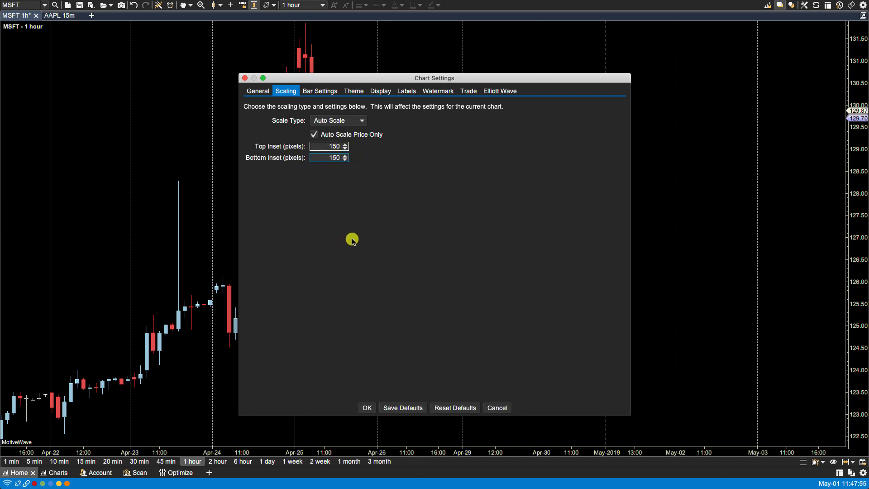
pyautogui.moveTo(151, 448)
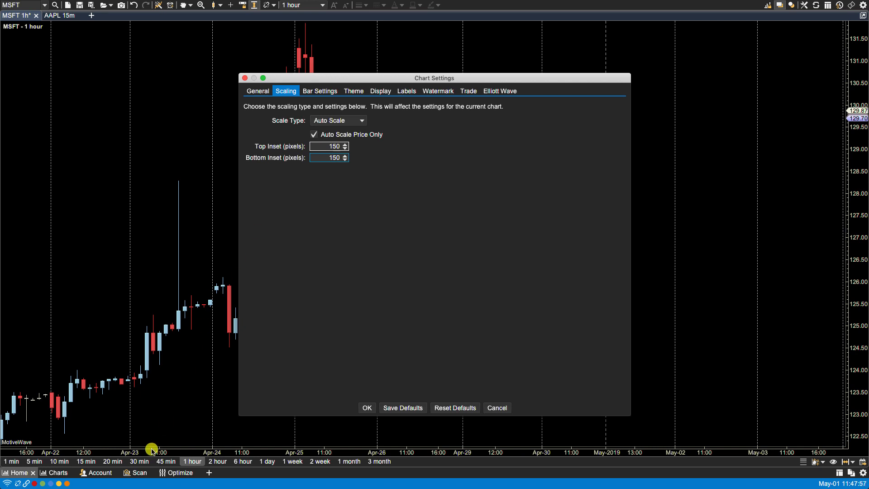
pyautogui.moveTo(352, 418)
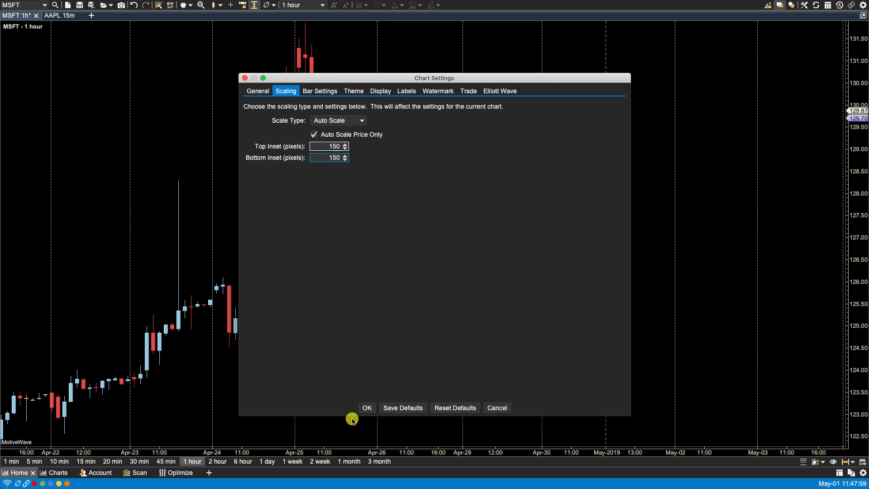
# Apply the settings so the axis spans about 121–133 with wide margins around the bars
pyautogui.click(366, 408)
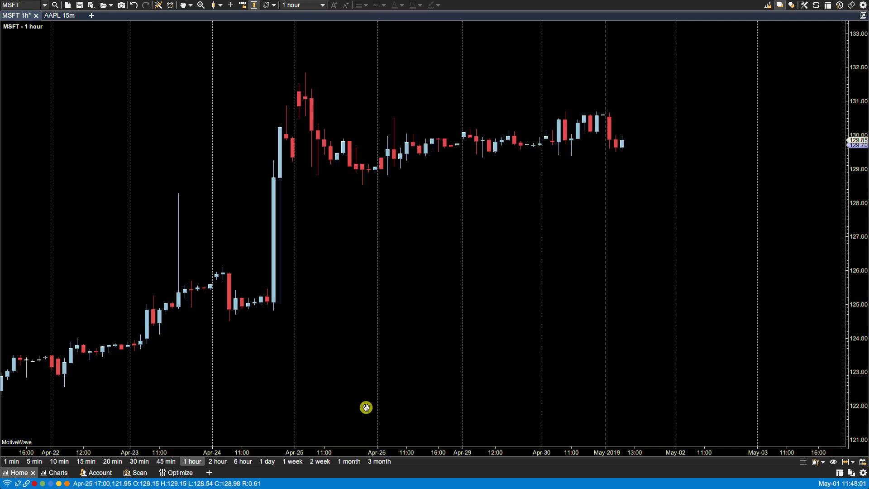
pyautogui.moveTo(306, 76)
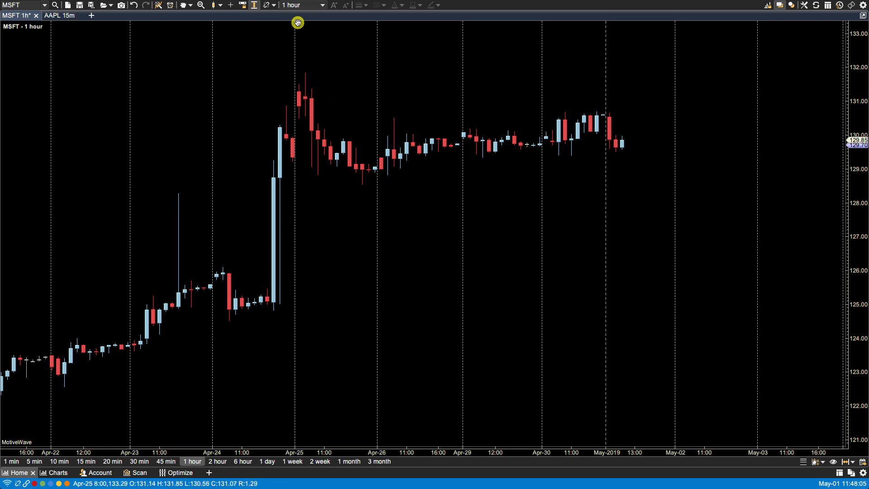
pyautogui.moveTo(5, 395)
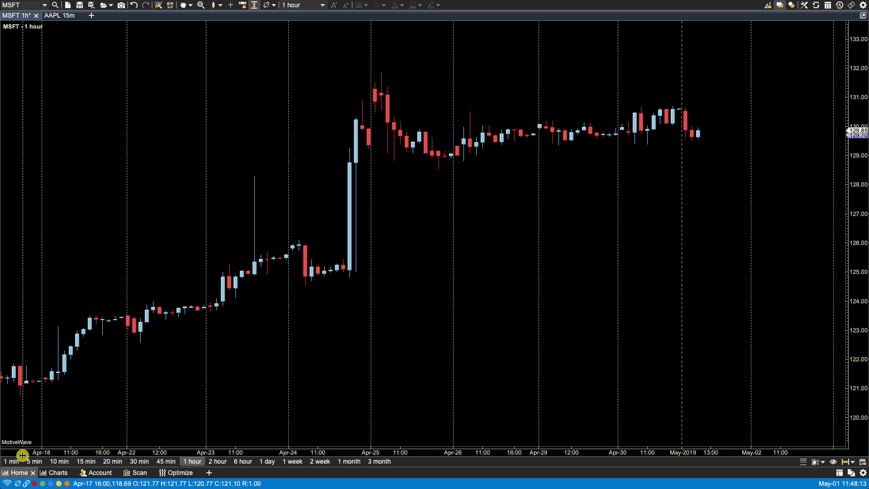
pyautogui.moveTo(561, 183)
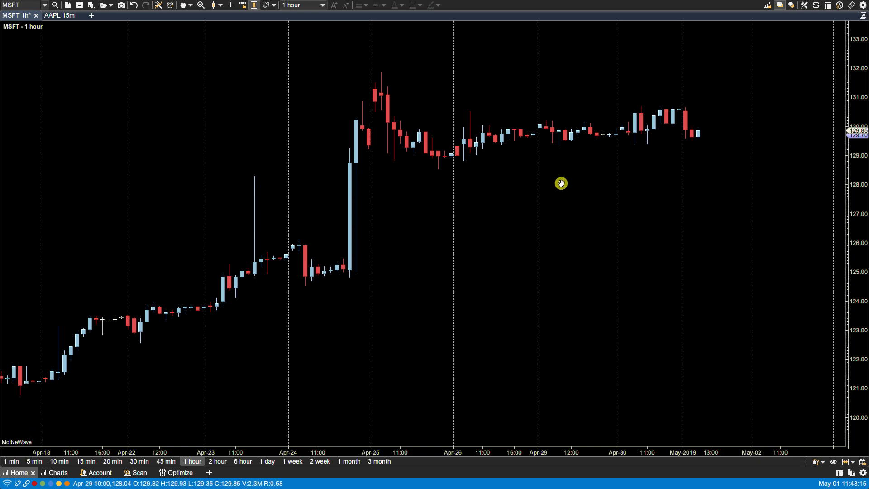
# Switch Scale Type to a locked 100-pip Price Range, narrowing the axis to about 129.3–130.4
pyautogui.rightClick(561, 184)
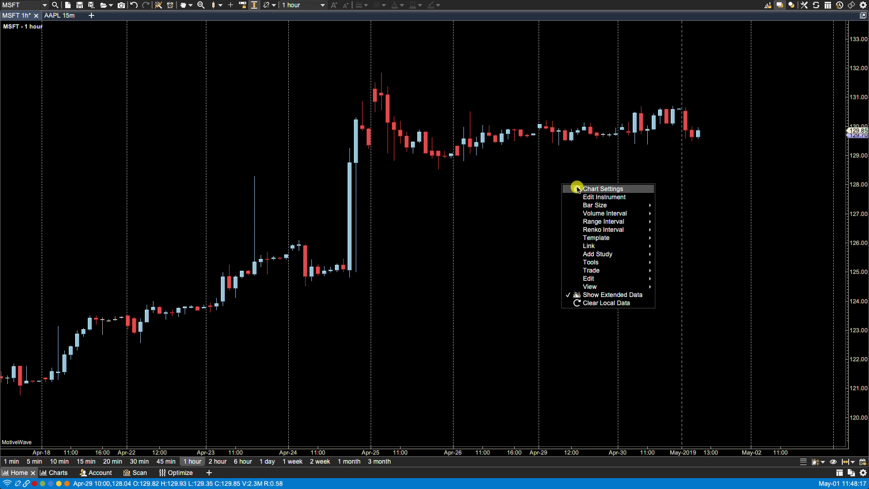
pyautogui.click(603, 188)
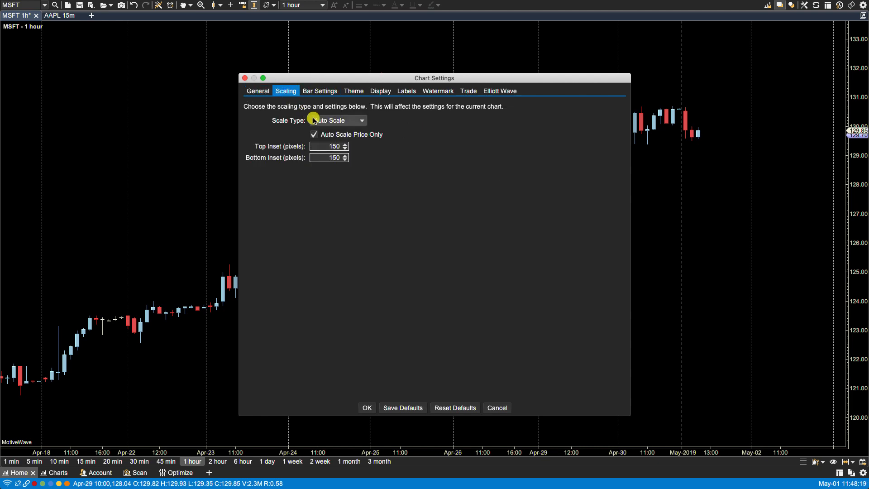
pyautogui.click(334, 121)
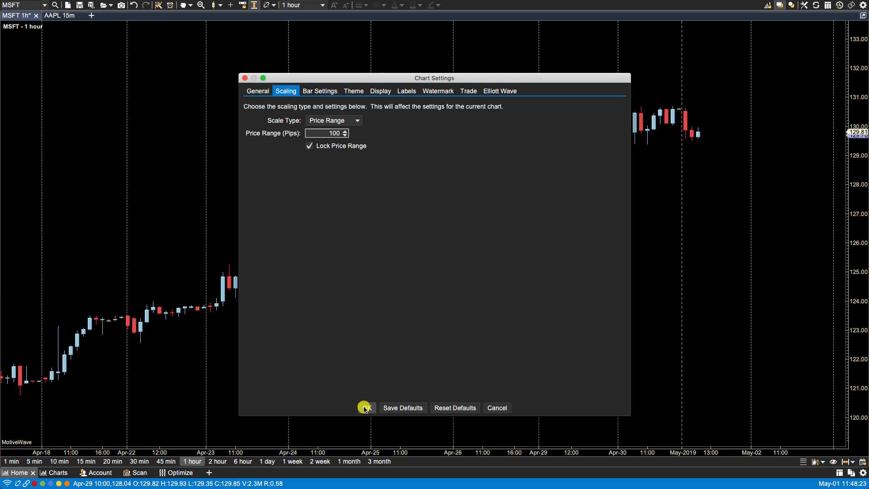
pyautogui.click(365, 407)
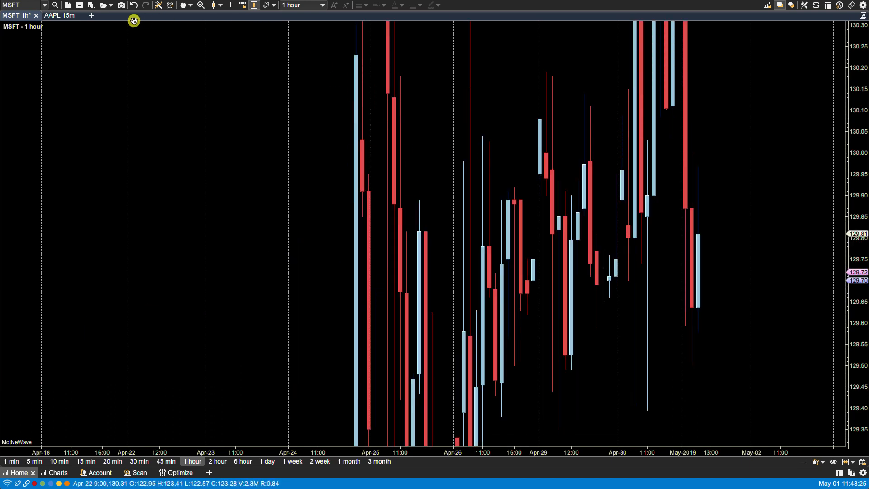
pyautogui.moveTo(632, 212)
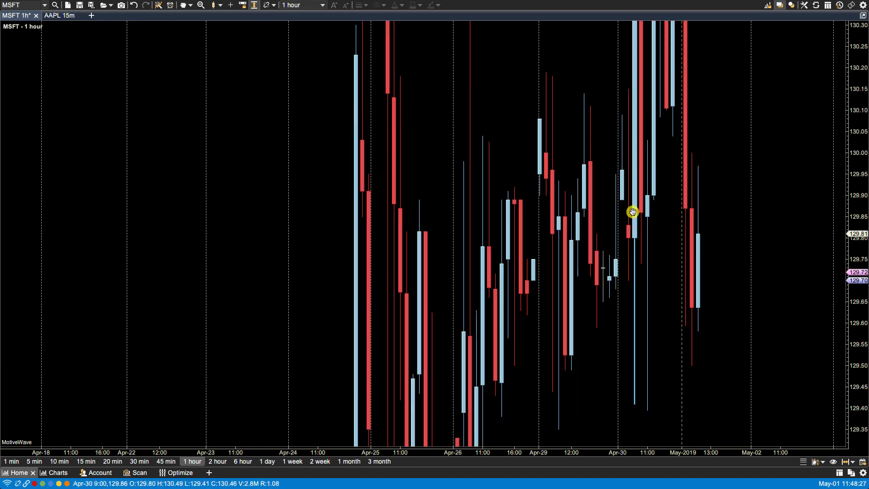
pyautogui.rightClick(174, 112)
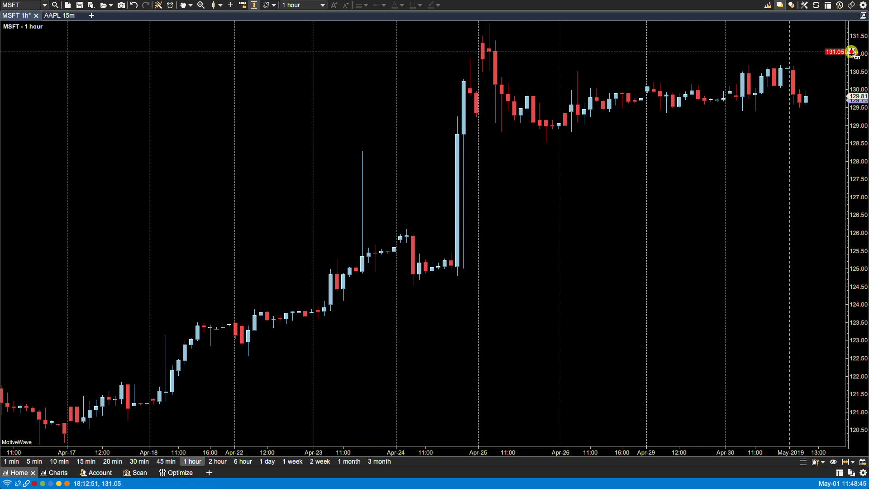
pyautogui.moveTo(131, 345)
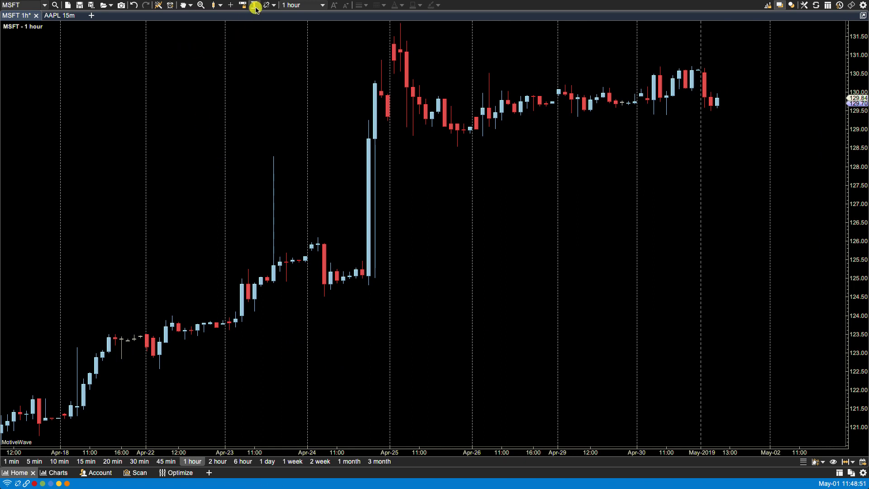
pyautogui.click(255, 5)
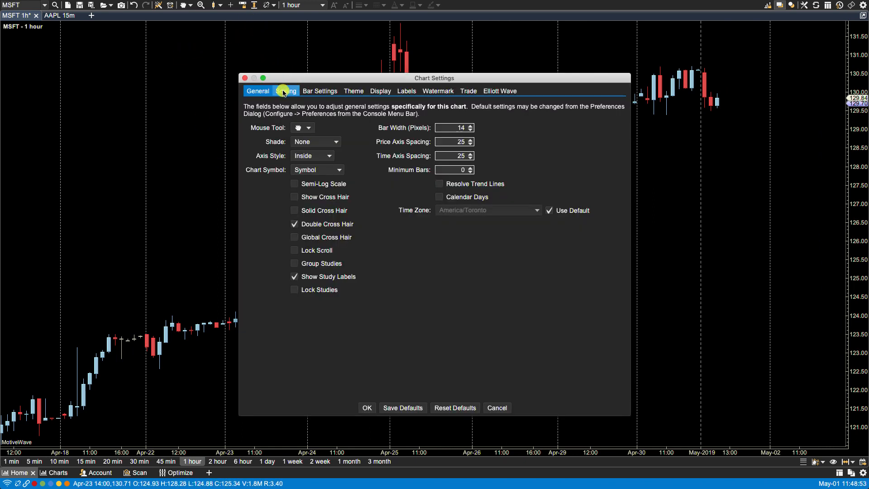
pyautogui.click(286, 91)
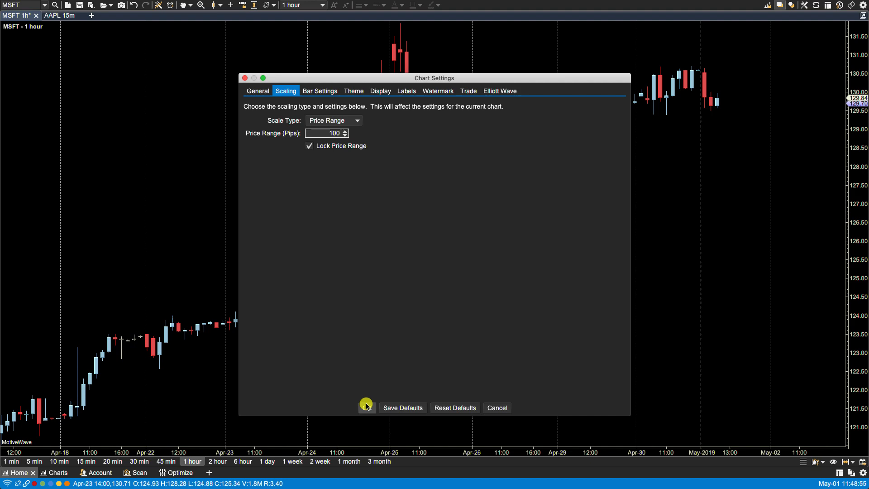
pyautogui.click(365, 408)
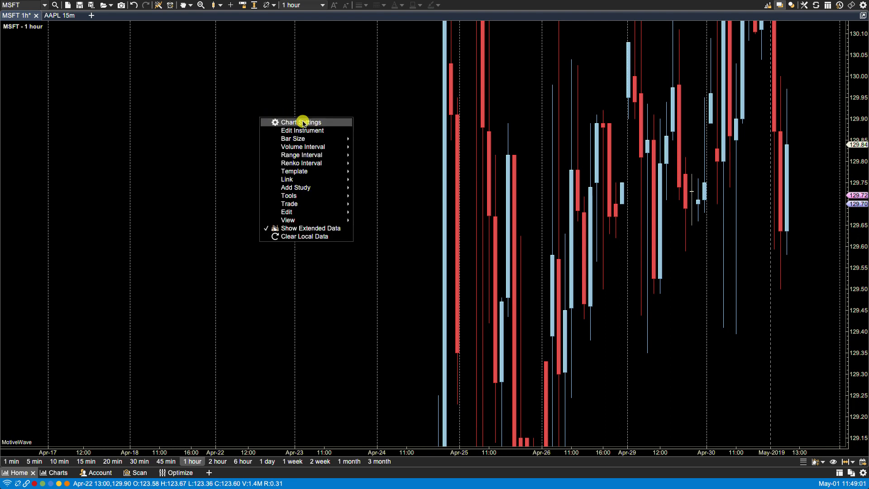
# Set Price Range (Pips) to 2000 so the axis spans roughly 112–131.5
pyautogui.click(300, 122)
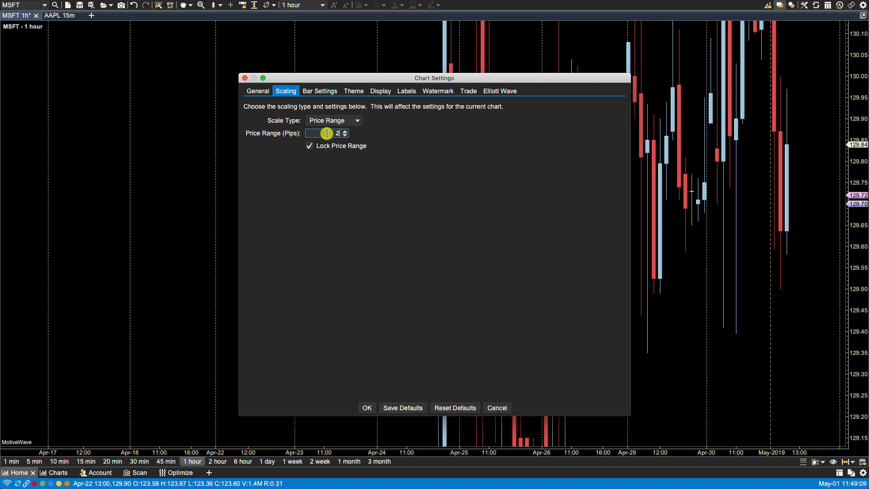
pyautogui.write('2000')
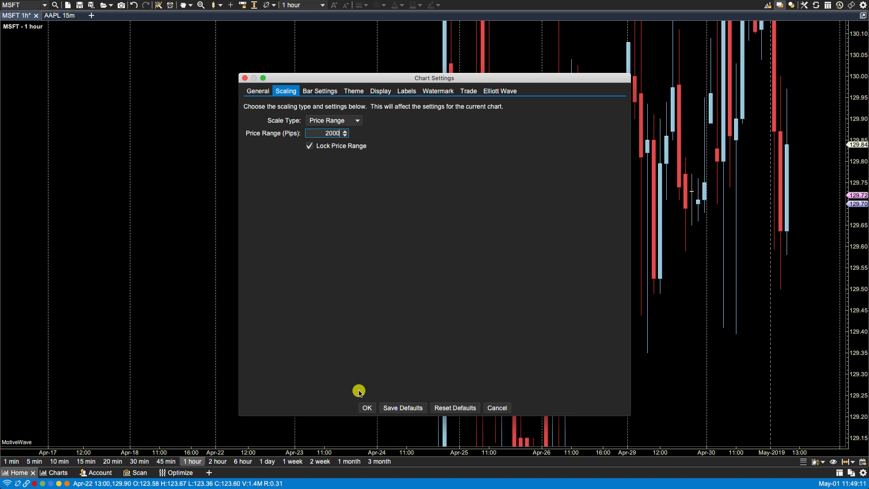
pyautogui.click(366, 407)
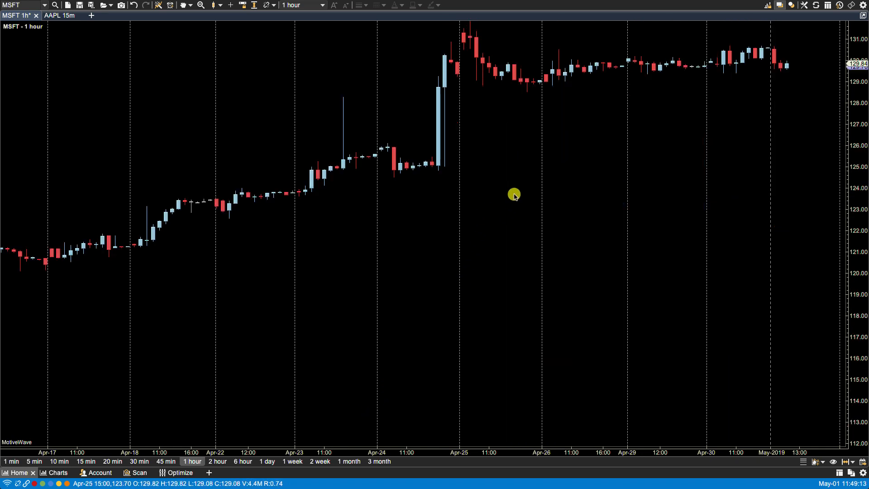
pyautogui.moveTo(569, 170)
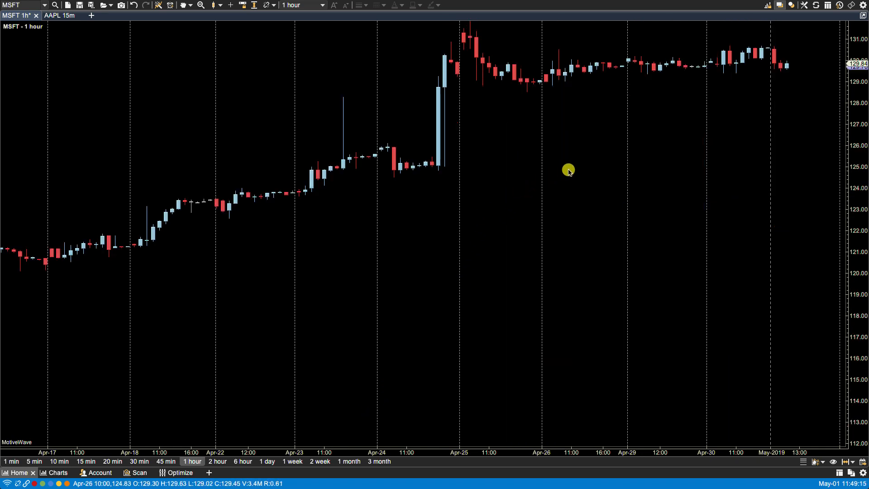
pyautogui.moveTo(819, 301)
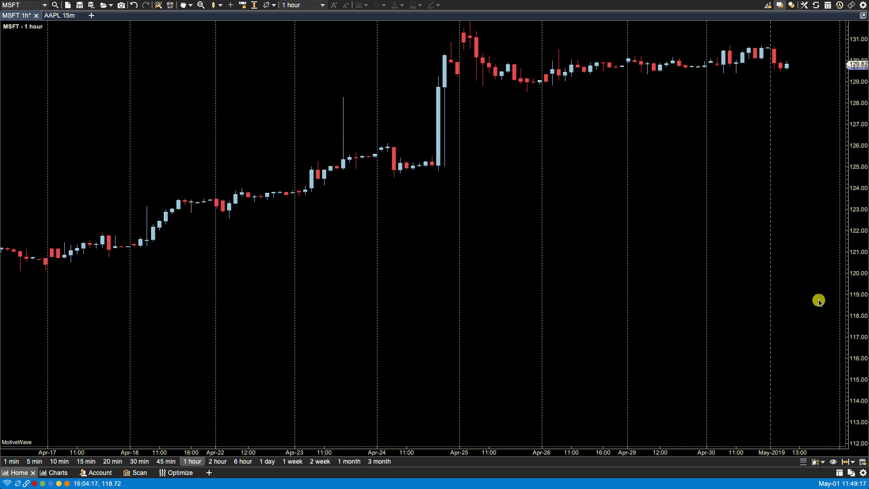
pyautogui.moveTo(856, 448)
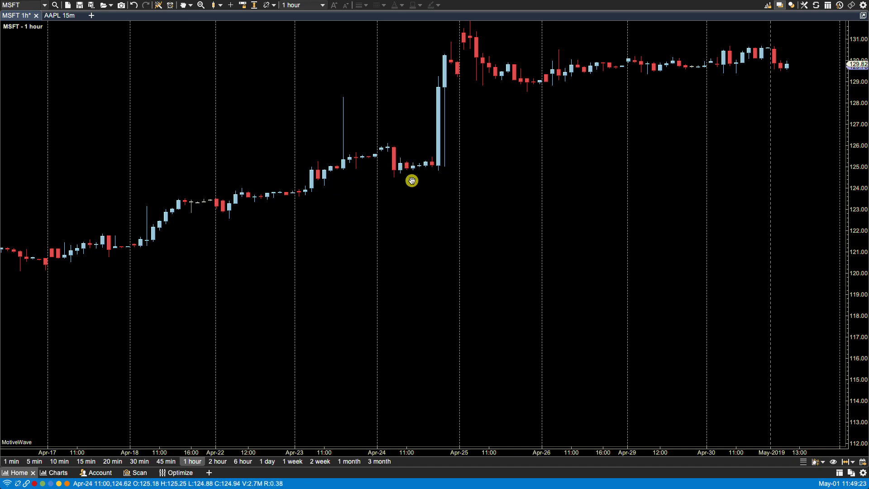
pyautogui.moveTo(860, 379)
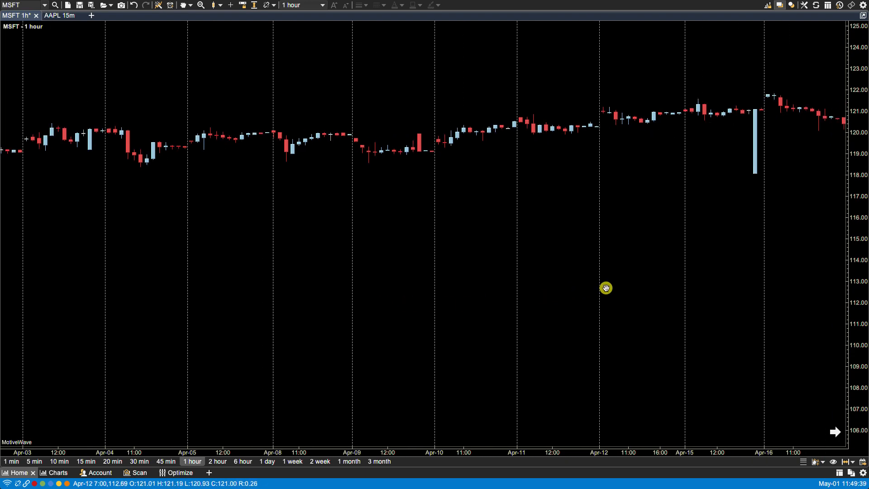
pyautogui.moveTo(616, 255)
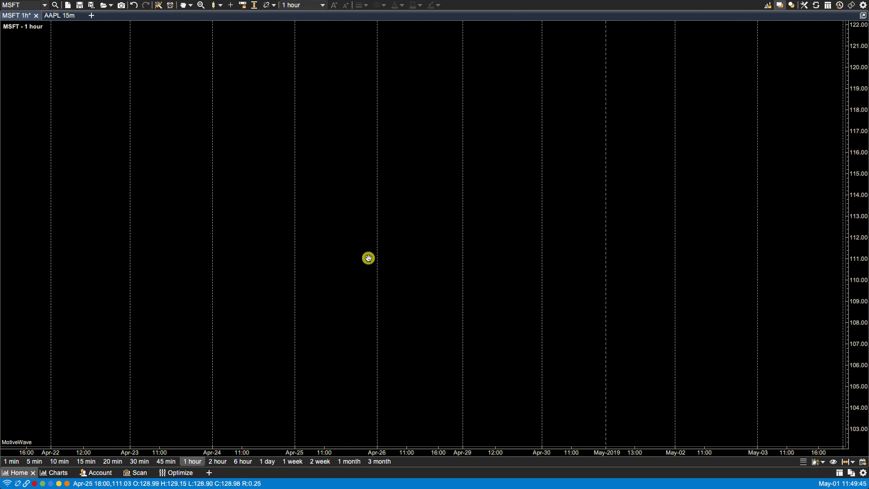
pyautogui.moveTo(853, 45)
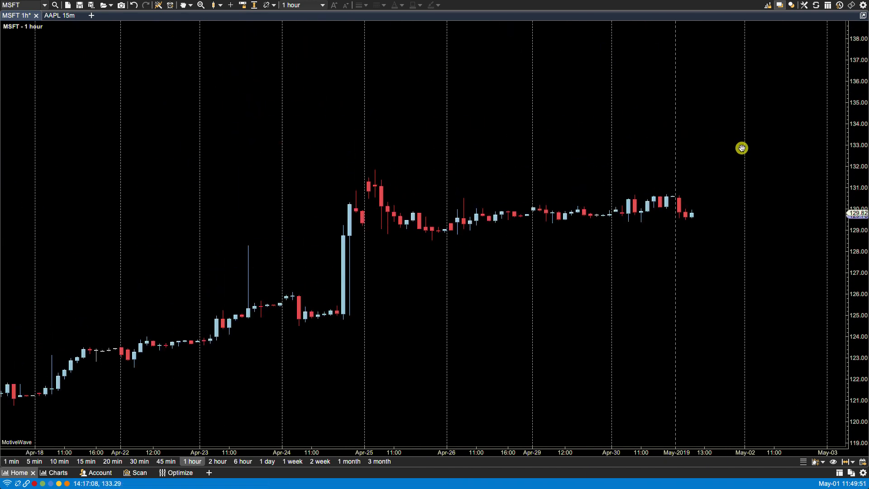
# Uncheck Lock Price Range on the Scaling tab and apply it
pyautogui.rightClick(589, 109)
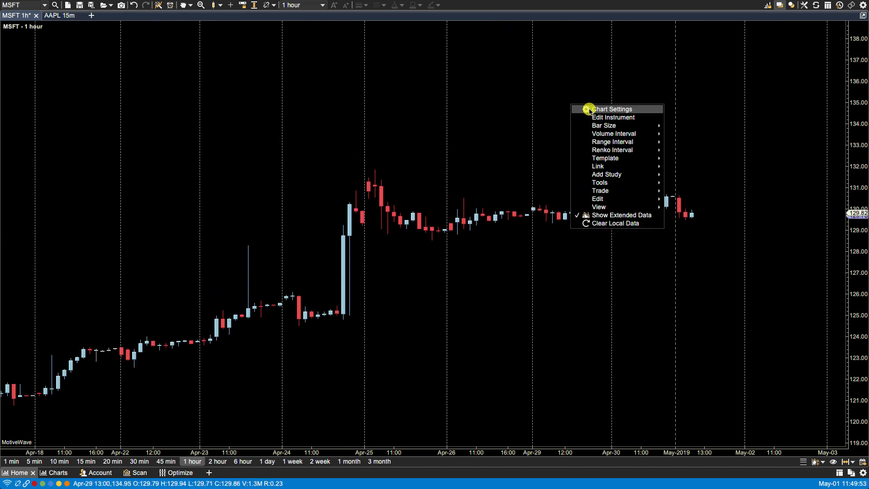
pyautogui.click(611, 108)
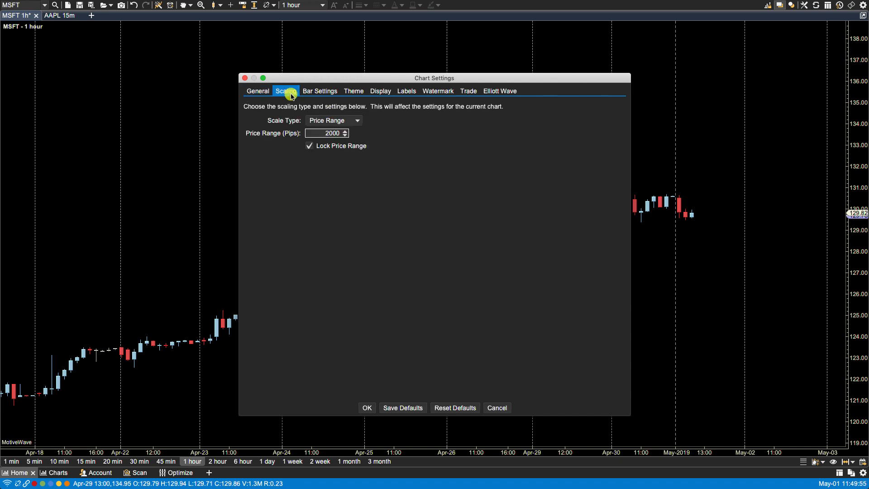
pyautogui.moveTo(322, 153)
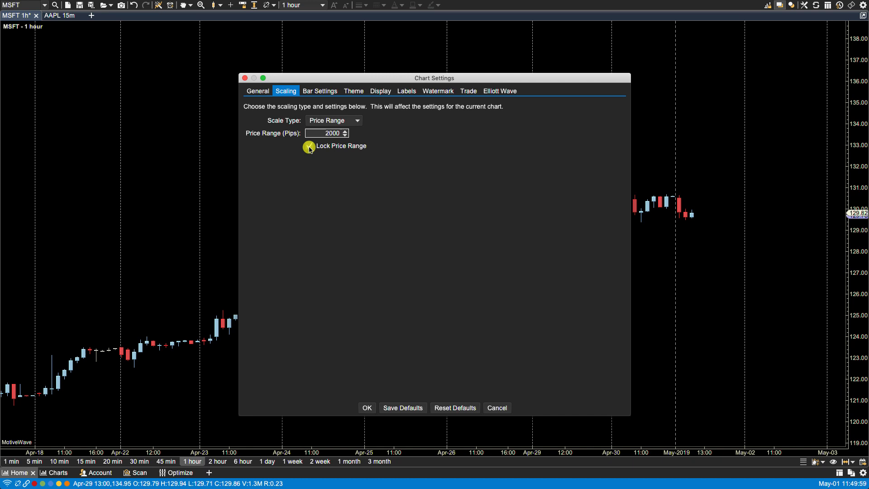
pyautogui.click(309, 145)
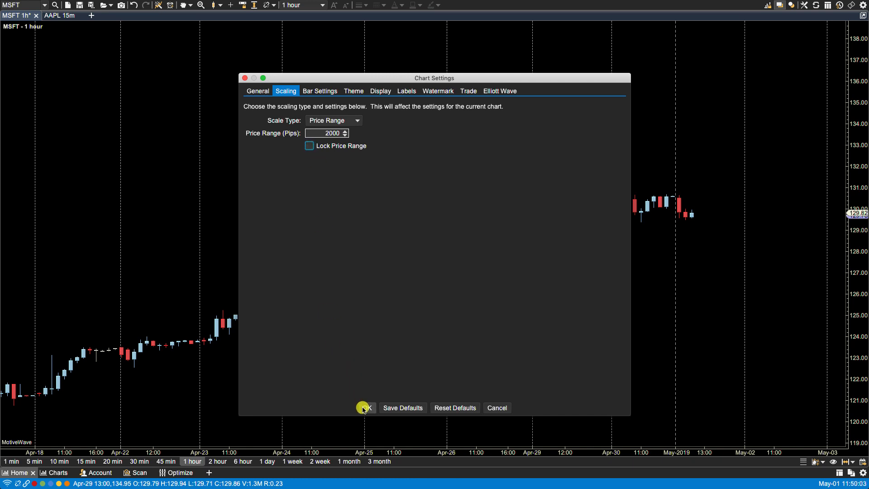
pyautogui.click(365, 407)
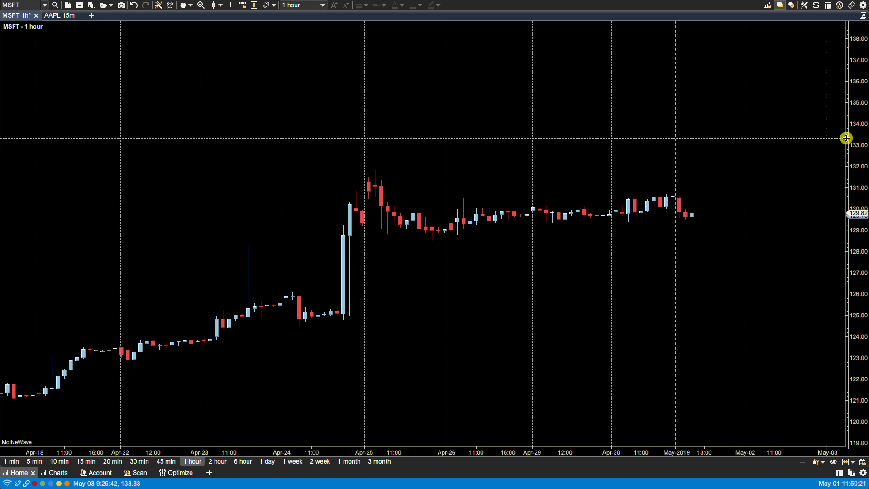
pyautogui.moveTo(486, 98)
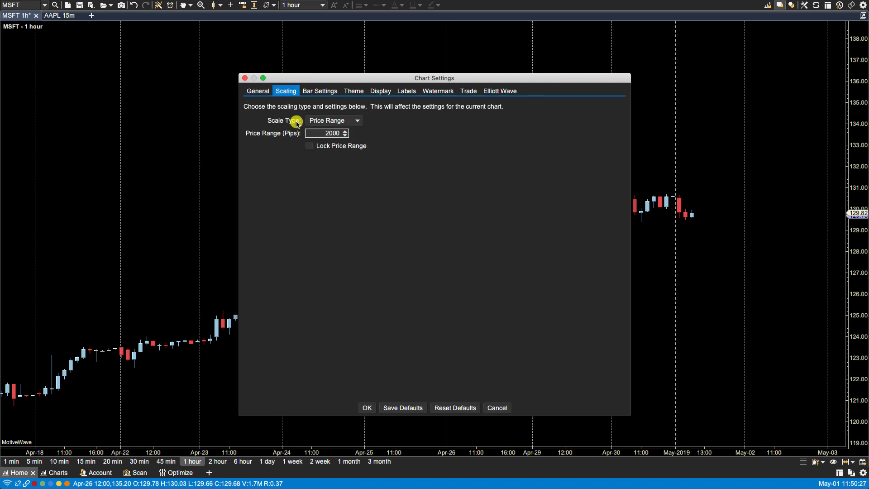
# Check Lock Price Range again and apply, bringing the axis back to about 112–131.5
pyautogui.click(310, 145)
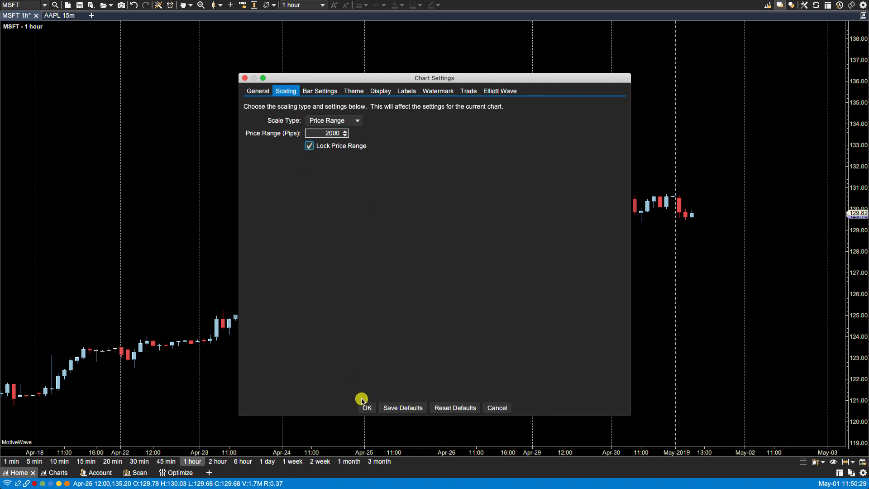
pyautogui.click(367, 407)
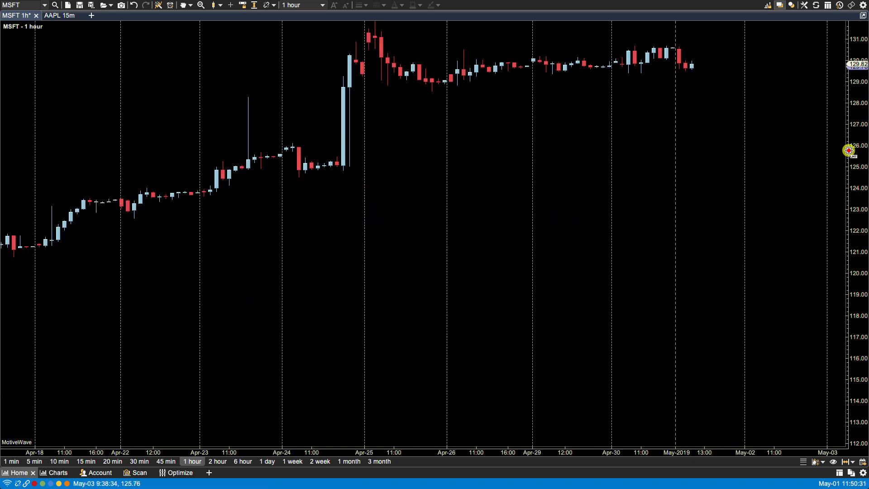
pyautogui.moveTo(854, 117)
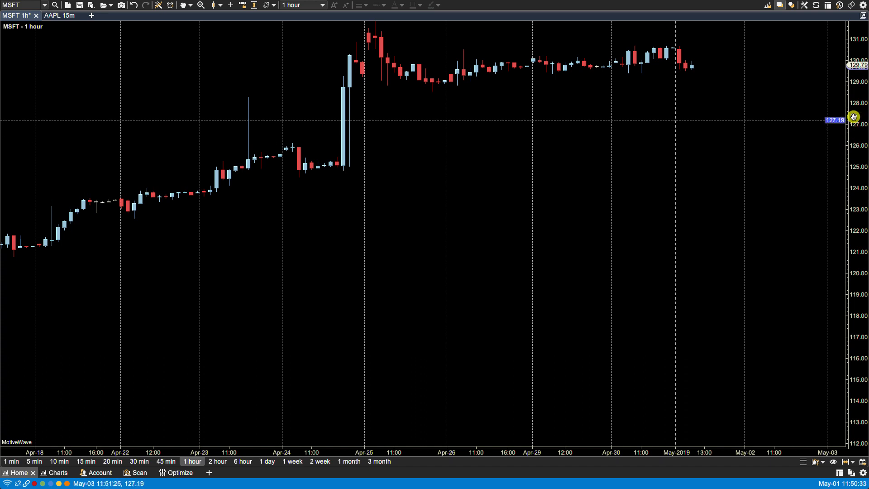
pyautogui.moveTo(837, 60)
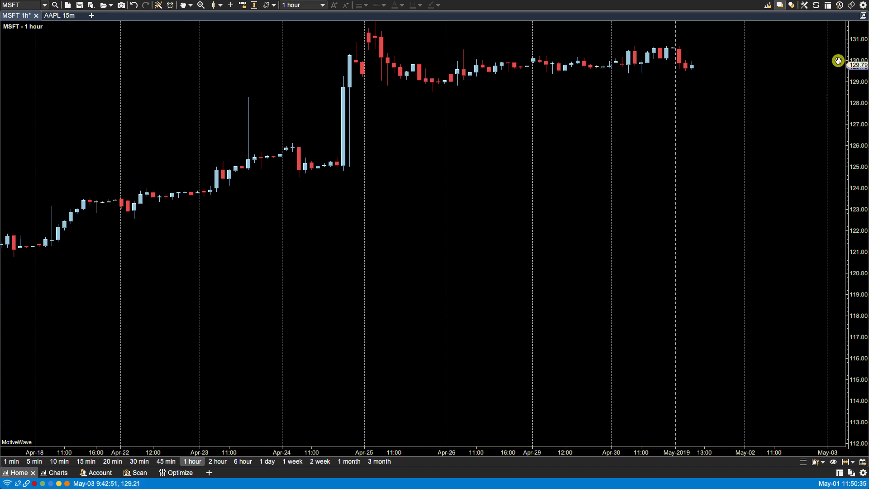
pyautogui.moveTo(848, 85)
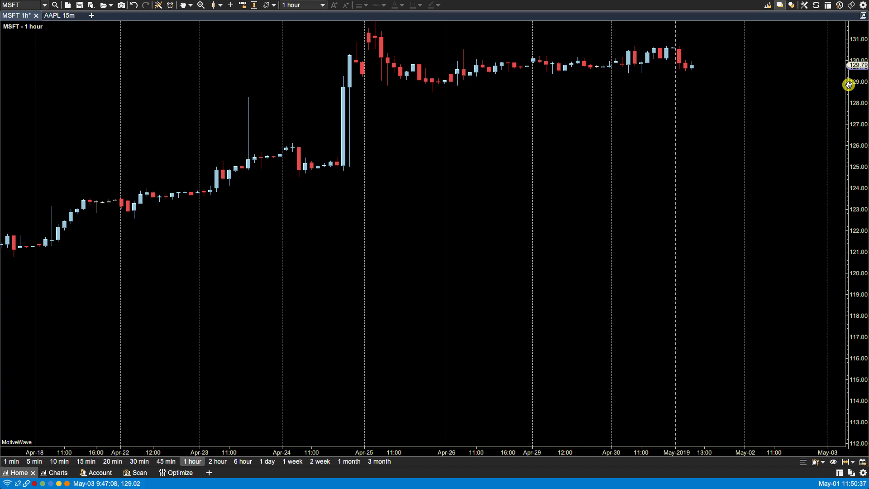
pyautogui.moveTo(432, 203)
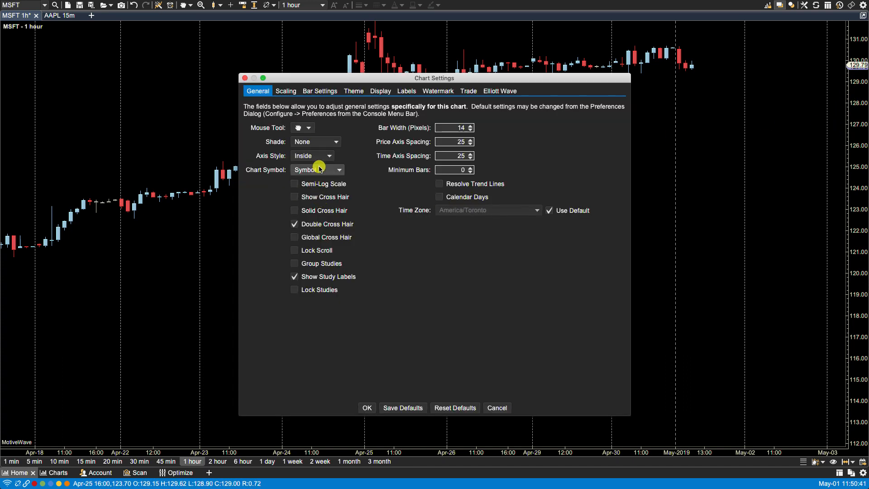
# Set the Scale Type to Square with 50 points per 1 bar and apply it
pyautogui.click(285, 90)
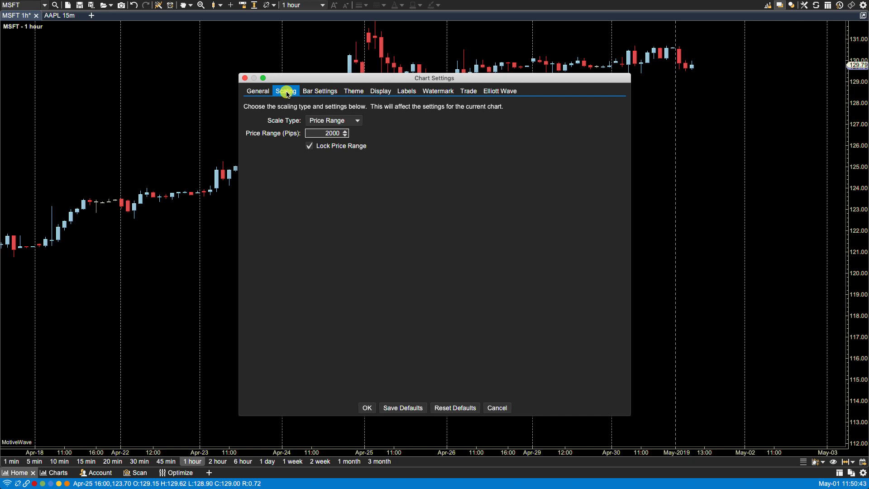
pyautogui.click(357, 120)
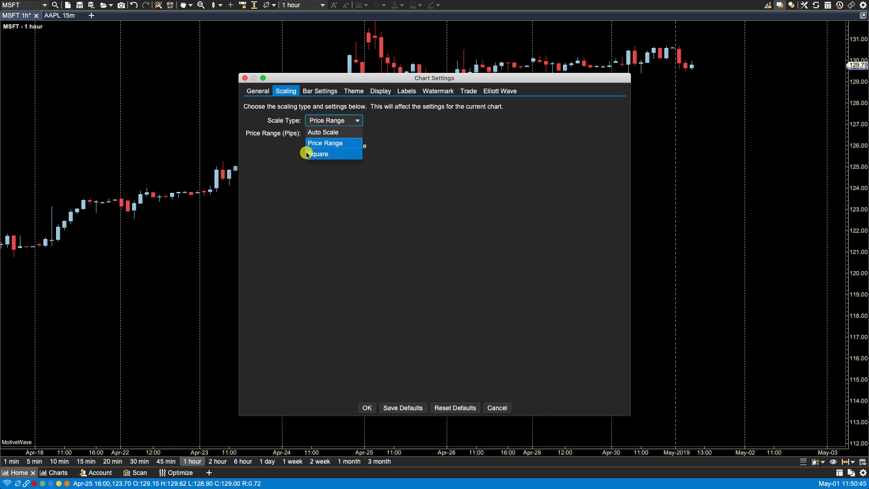
pyautogui.moveTo(318, 154)
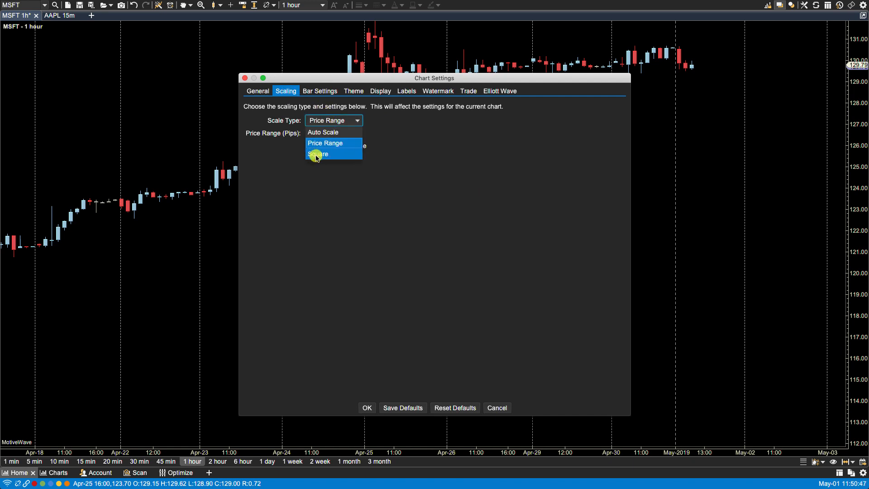
pyautogui.click(318, 154)
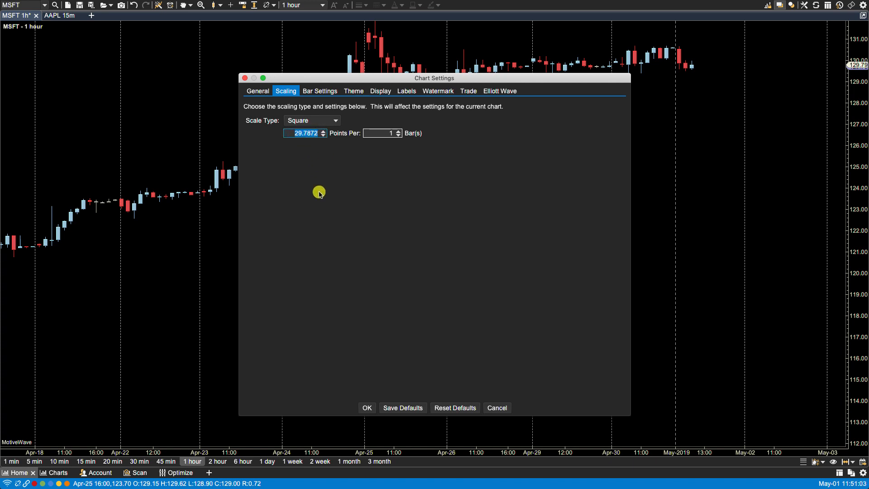
pyautogui.write('50')
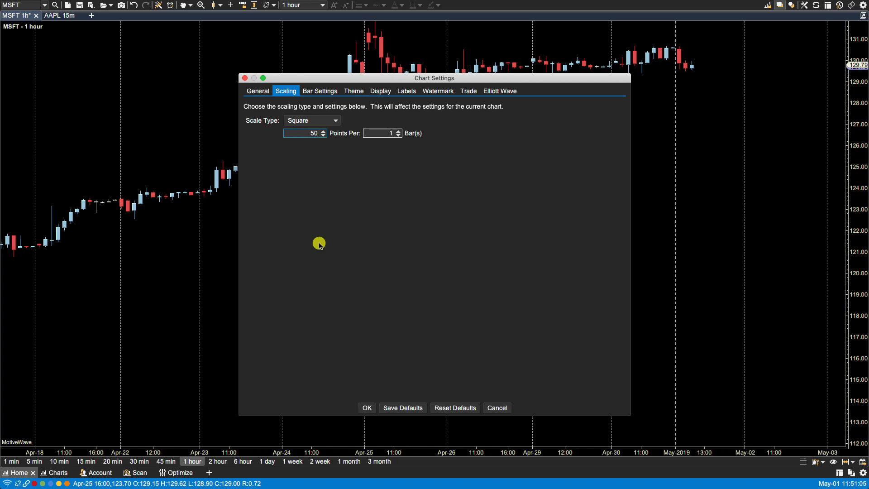
pyautogui.moveTo(346, 142)
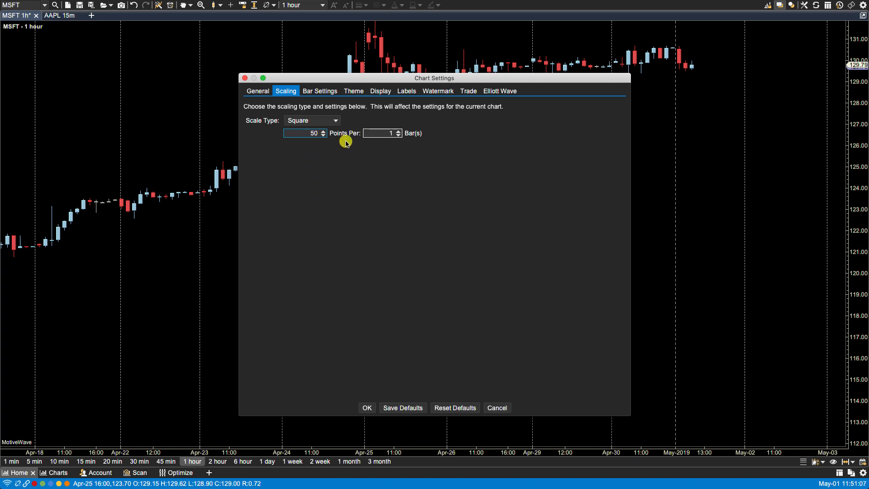
pyautogui.click(366, 408)
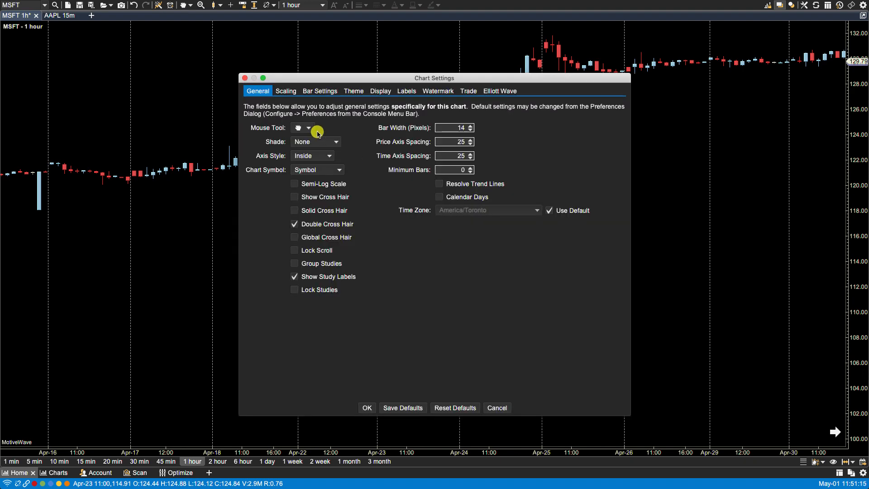
pyautogui.click(285, 90)
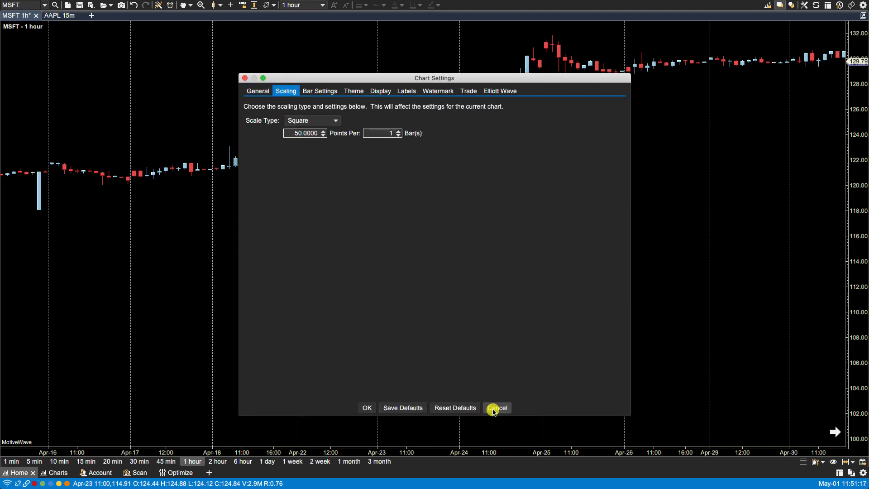
pyautogui.click(495, 408)
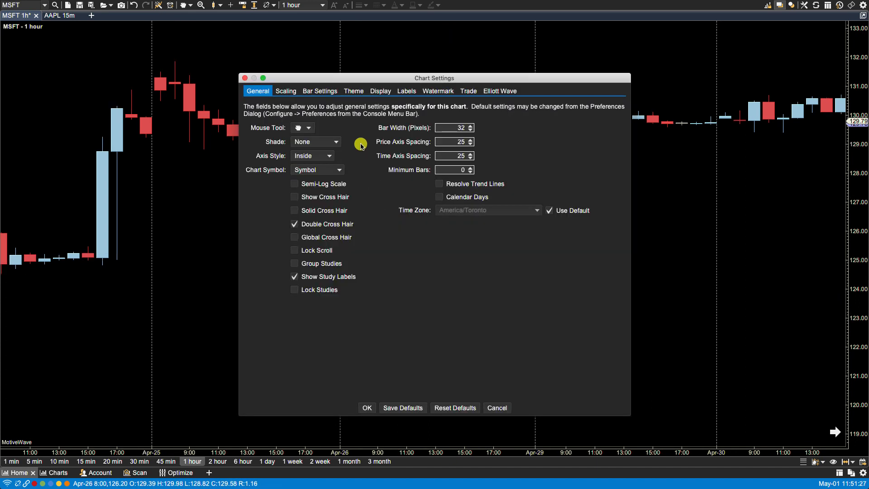
pyautogui.click(285, 91)
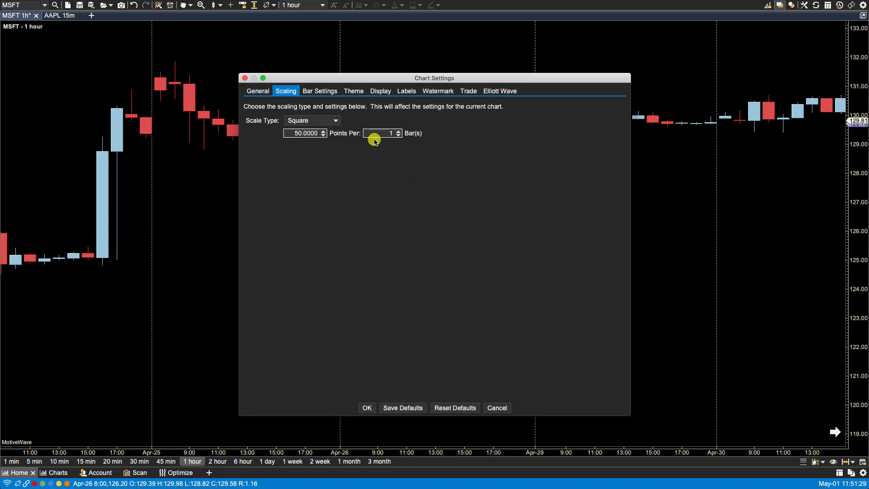
pyautogui.moveTo(413, 144)
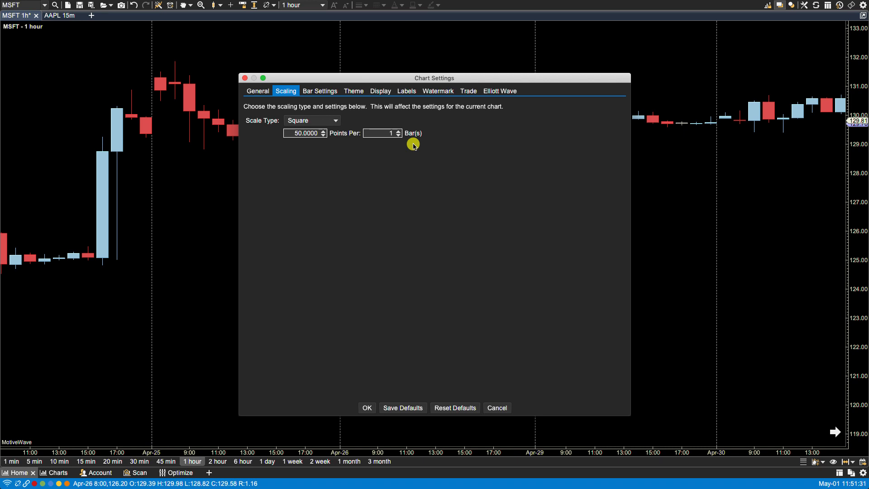
pyautogui.moveTo(487, 399)
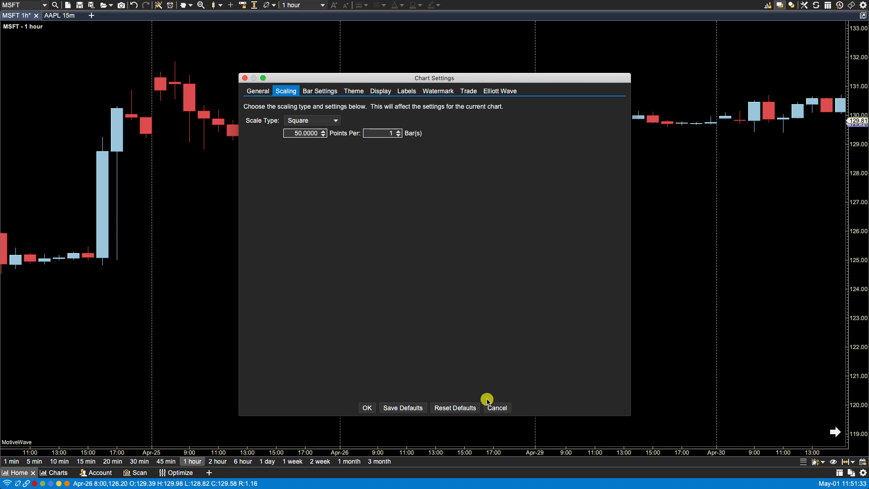
pyautogui.click(495, 407)
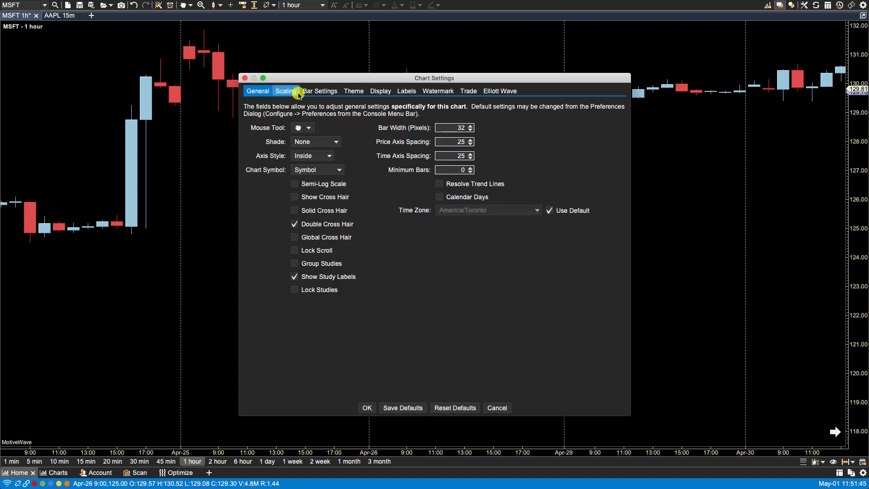
# Reduce the Square scaling to 25 points per bar and apply it
pyautogui.click(285, 90)
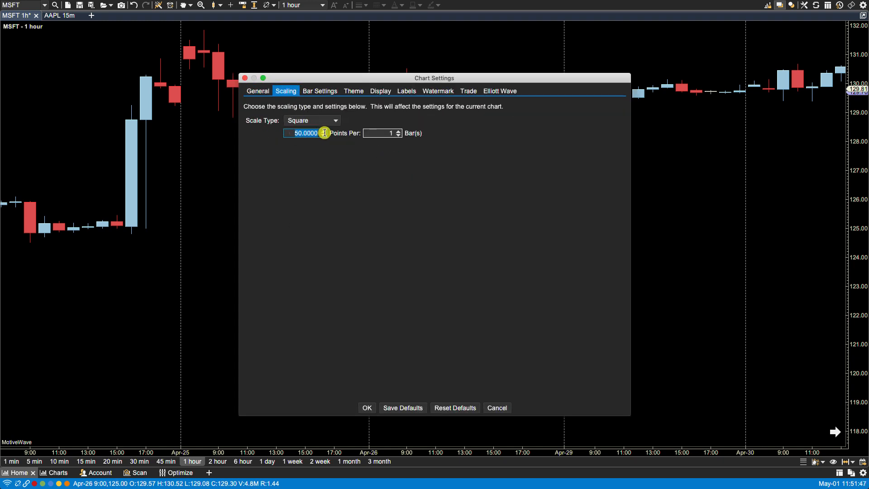
pyautogui.moveTo(360, 287)
pyautogui.write('25')
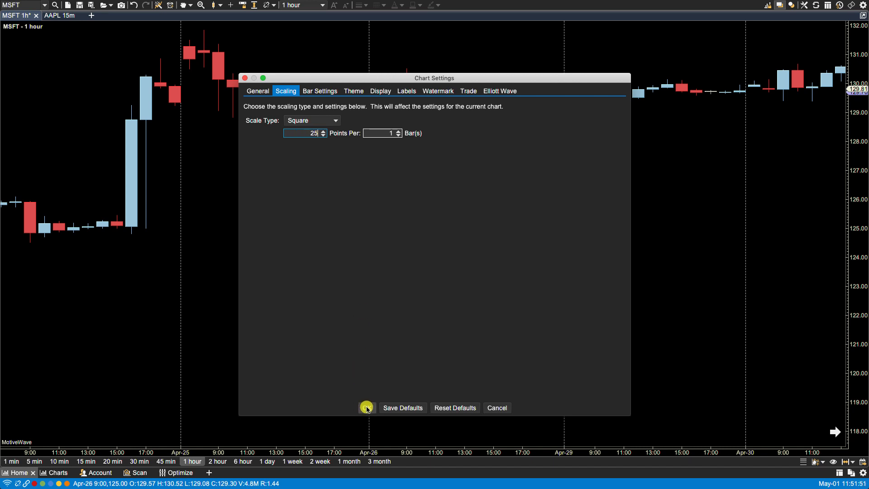
pyautogui.click(366, 409)
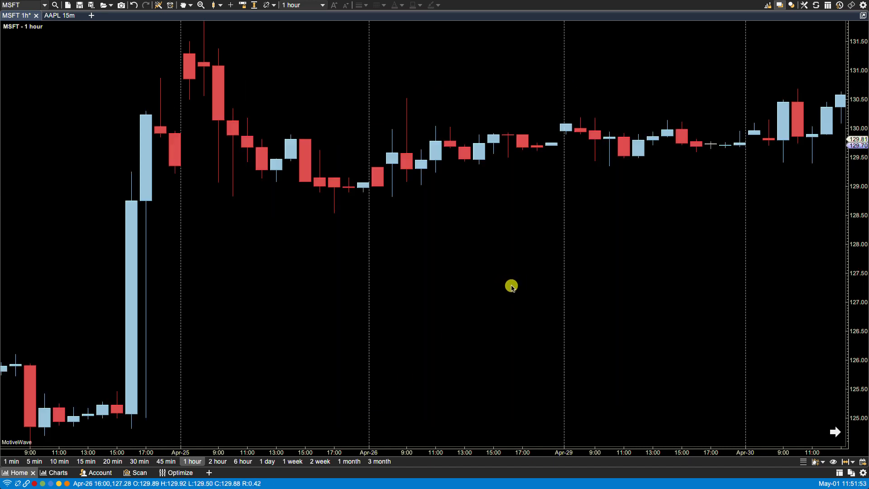
pyautogui.moveTo(530, 277)
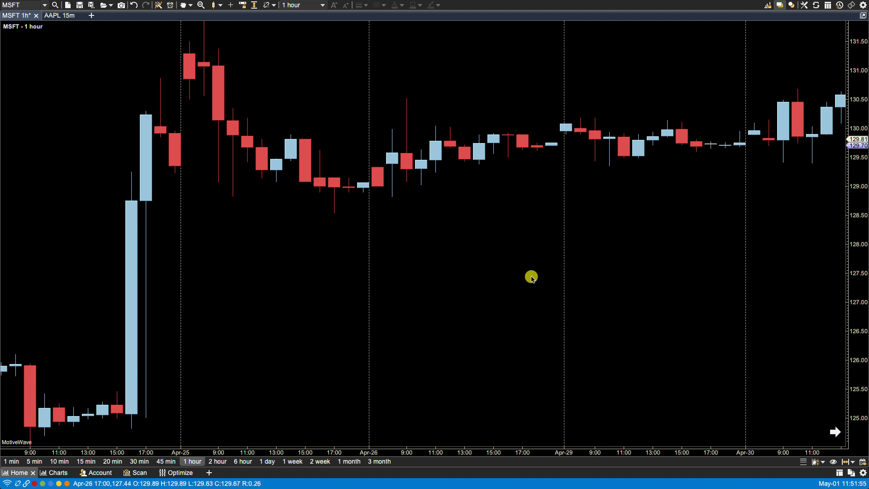
# Scroll the chart right to show the latest MSFT bars through May 1
pyautogui.hscroll(3)
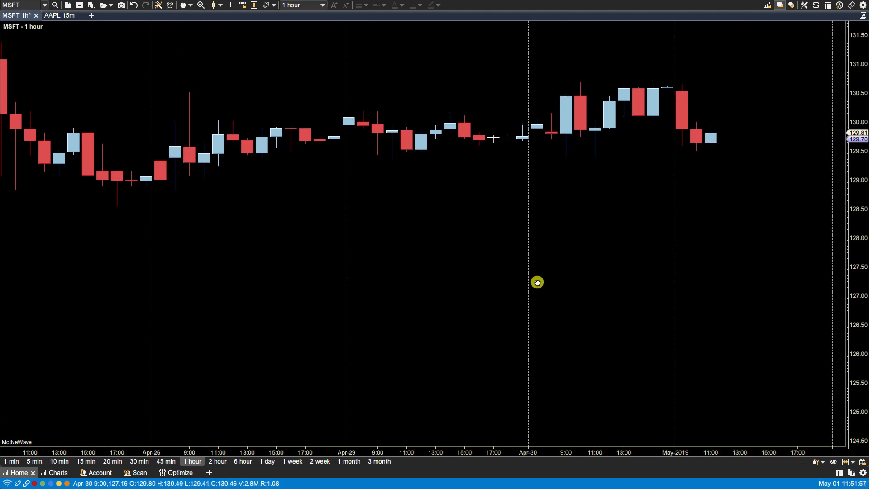